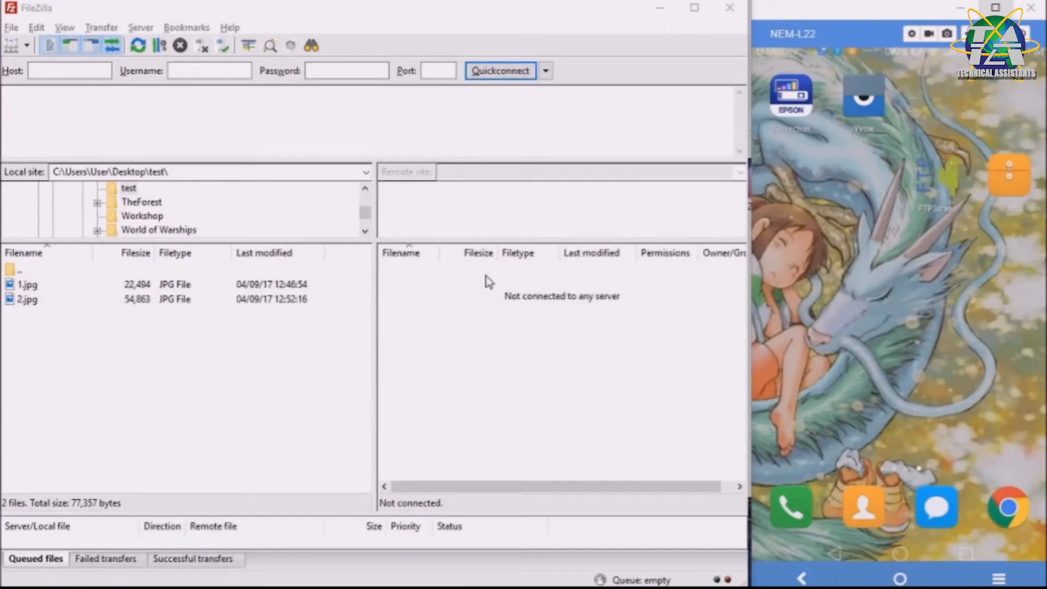
{"action": "mouse_move", "coordinate": [486, 216]}
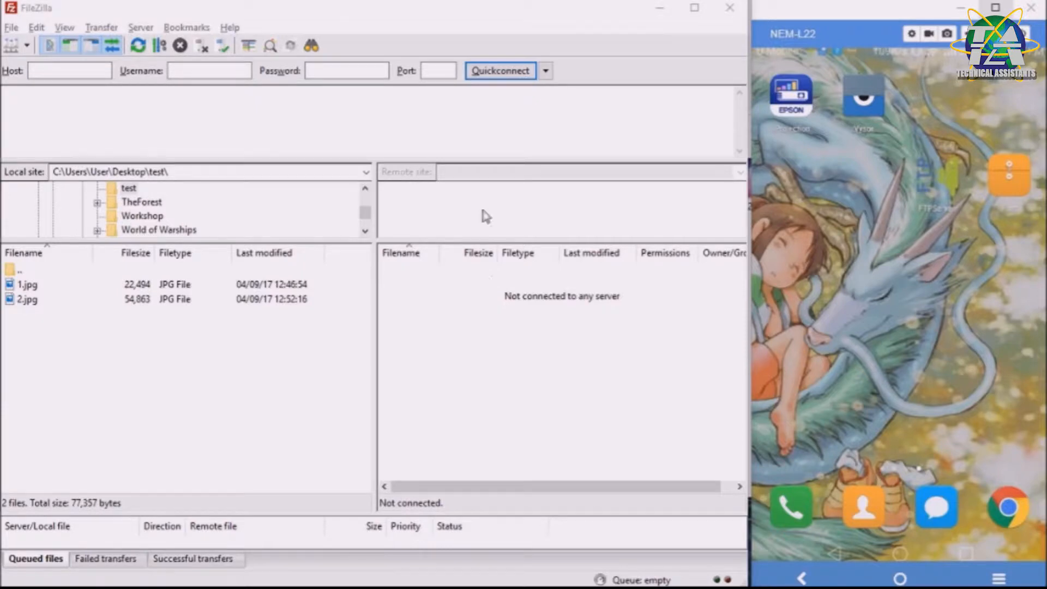
{"action": "mouse_move", "coordinate": [831, 121]}
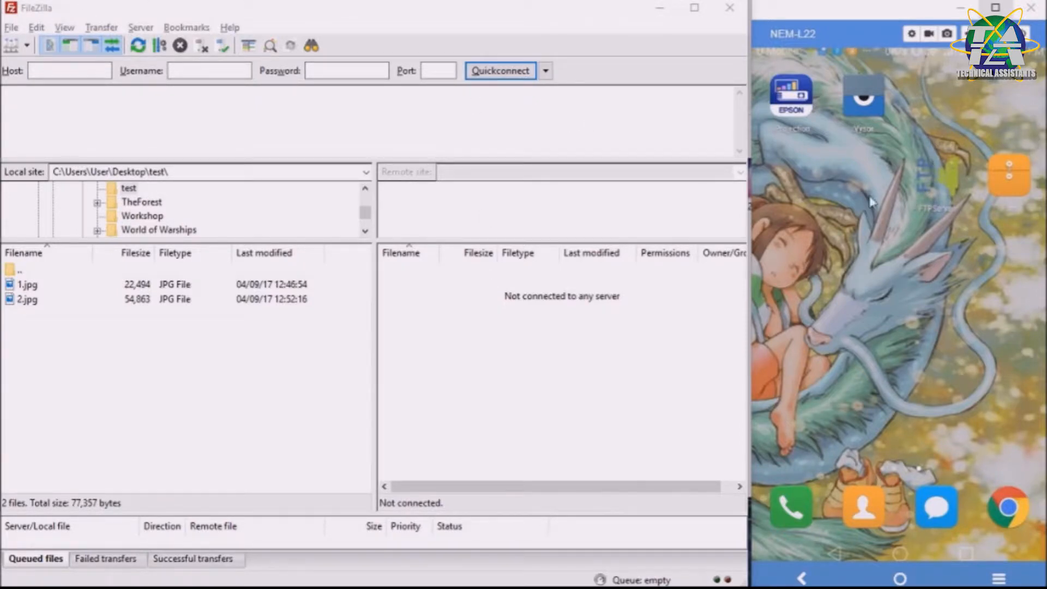
{"action": "mouse_move", "coordinate": [758, 169]}
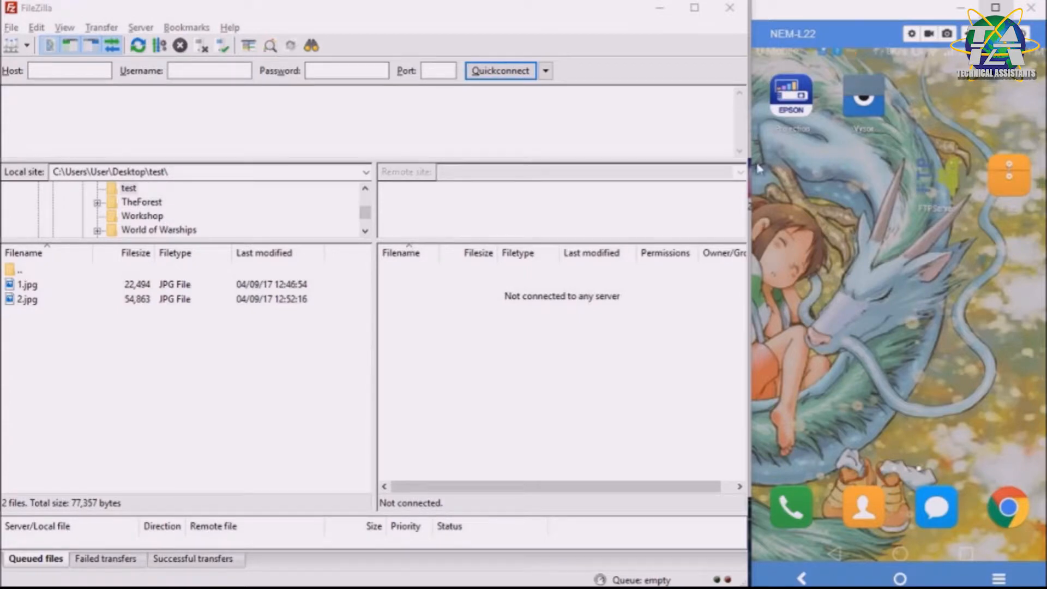
{"action": "mouse_move", "coordinate": [301, 352]}
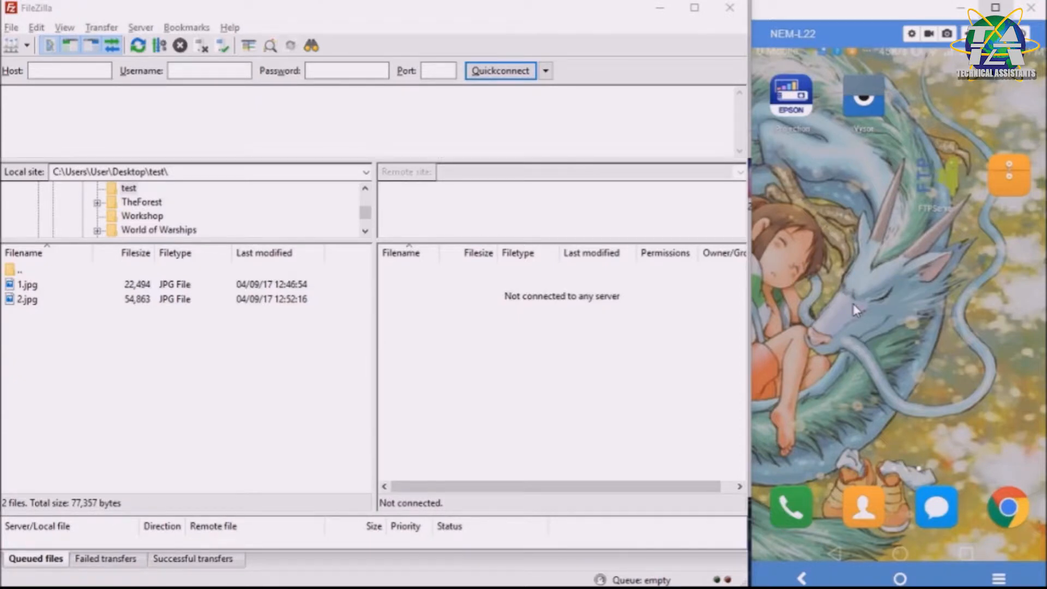
{"action": "mouse_move", "coordinate": [840, 175]}
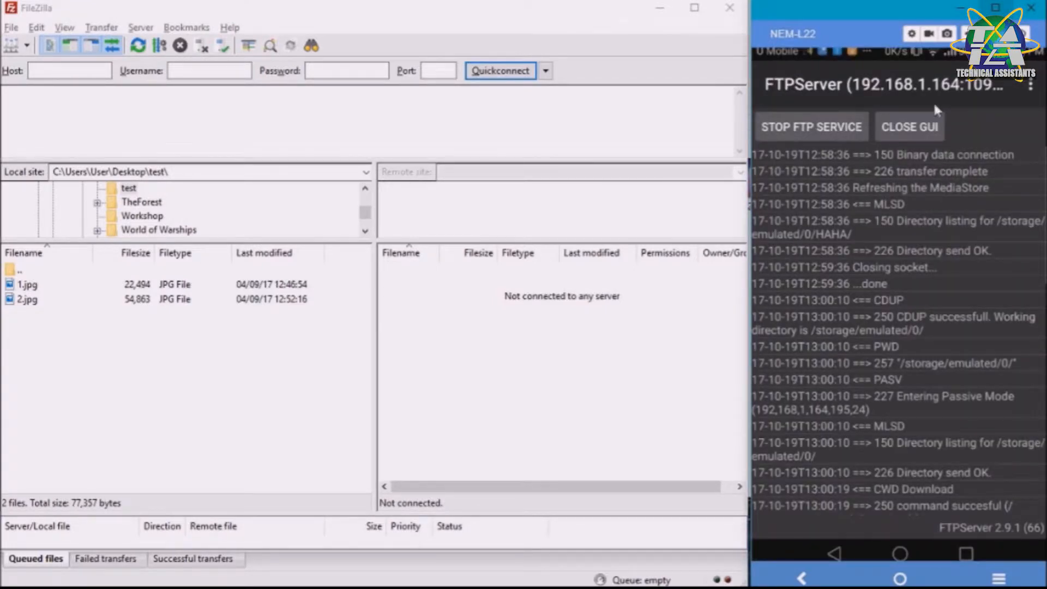
Stop the FTP service and go to the server's Preferences
{"action": "left_click", "coordinate": [810, 127]}
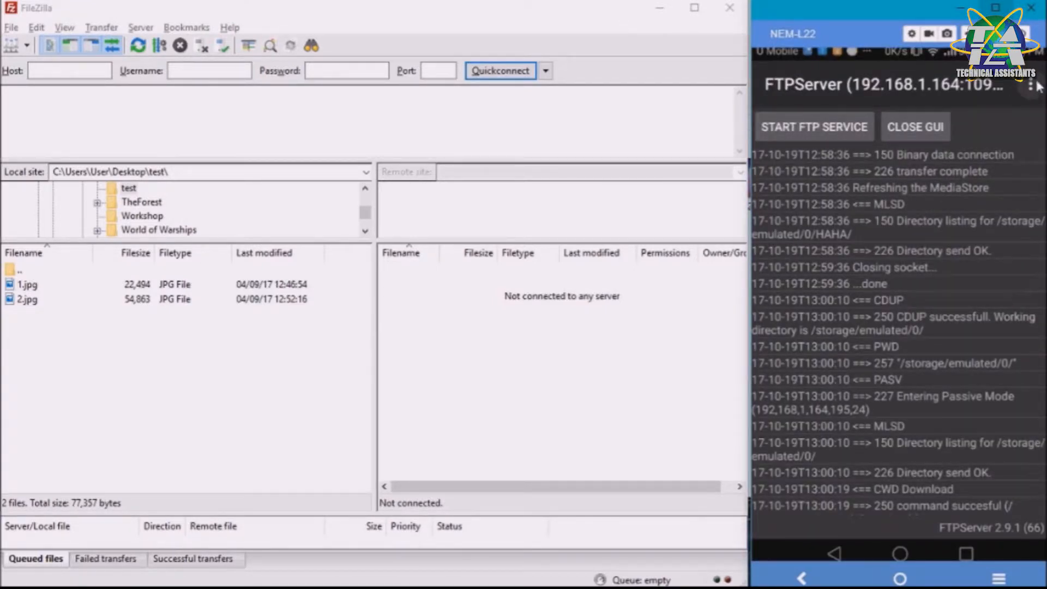
{"action": "left_click", "coordinate": [1034, 85]}
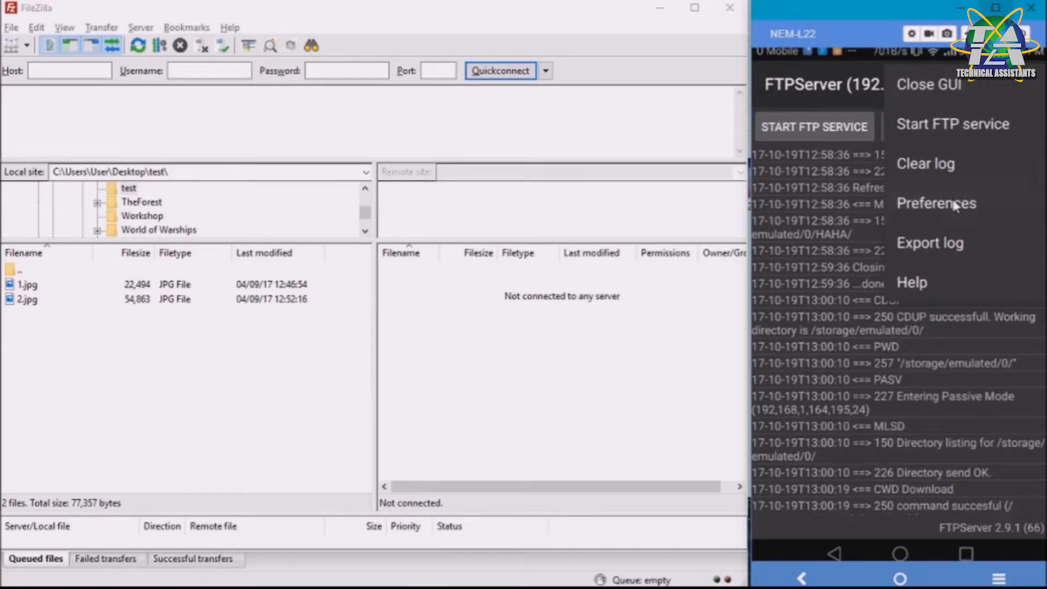
{"action": "left_click", "coordinate": [936, 203]}
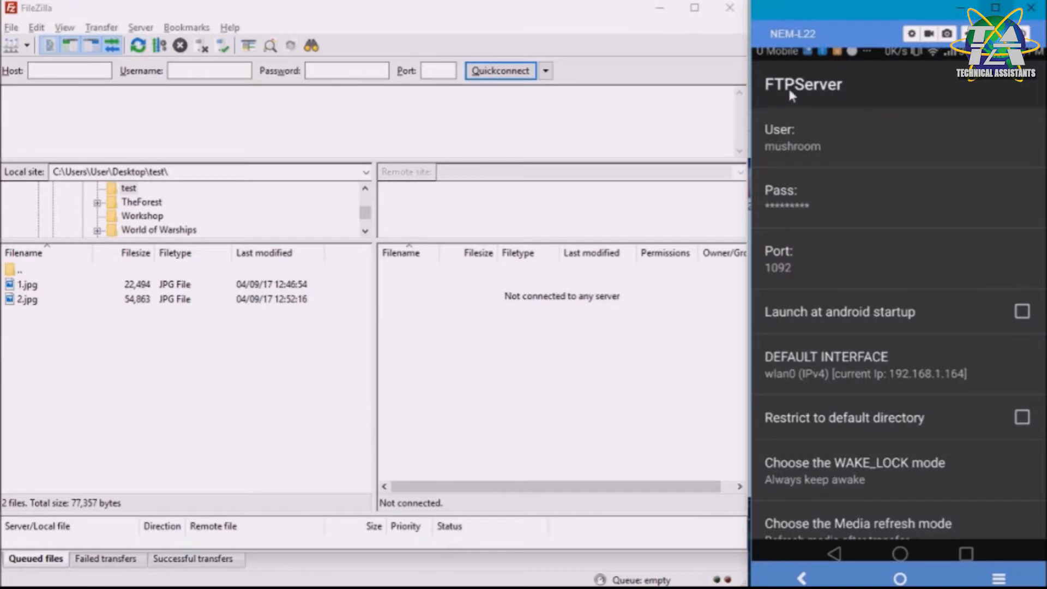
{"action": "mouse_move", "coordinate": [826, 126]}
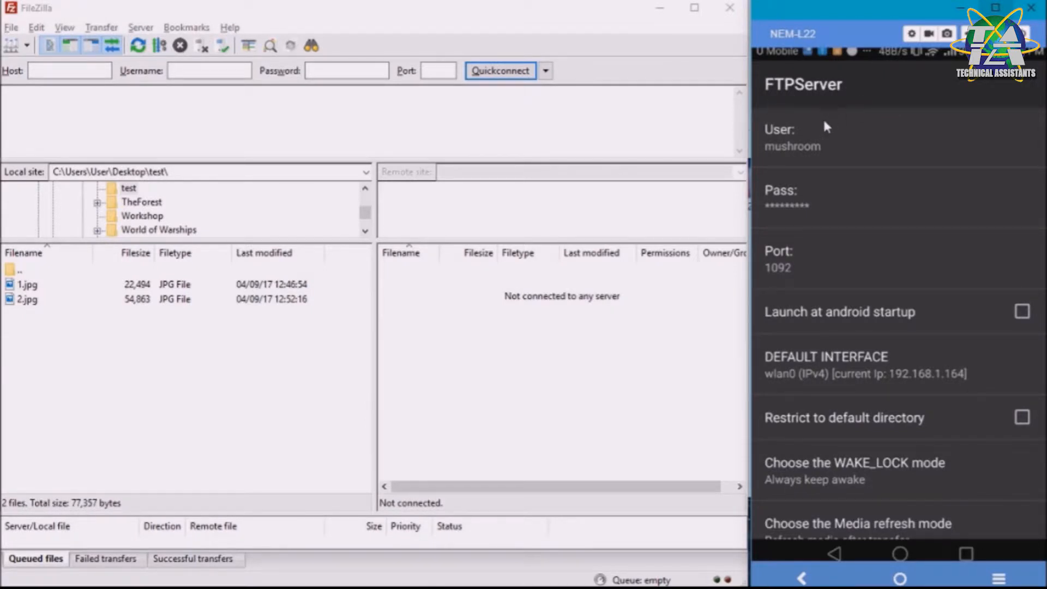
{"action": "mouse_move", "coordinate": [822, 161]}
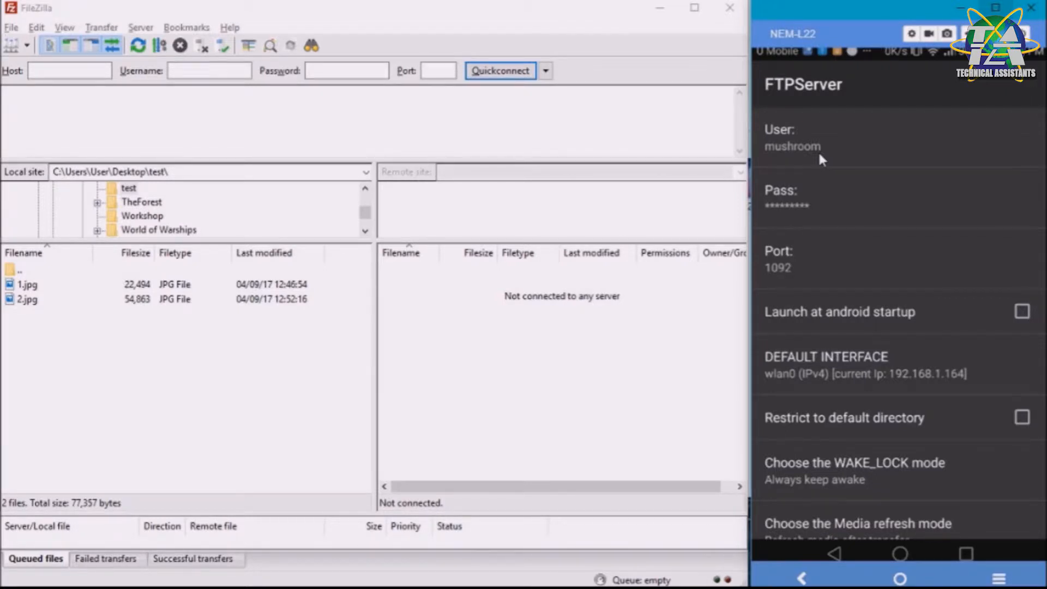
Keep the user name mushroom and save a new login password
{"action": "left_click", "coordinate": [792, 146]}
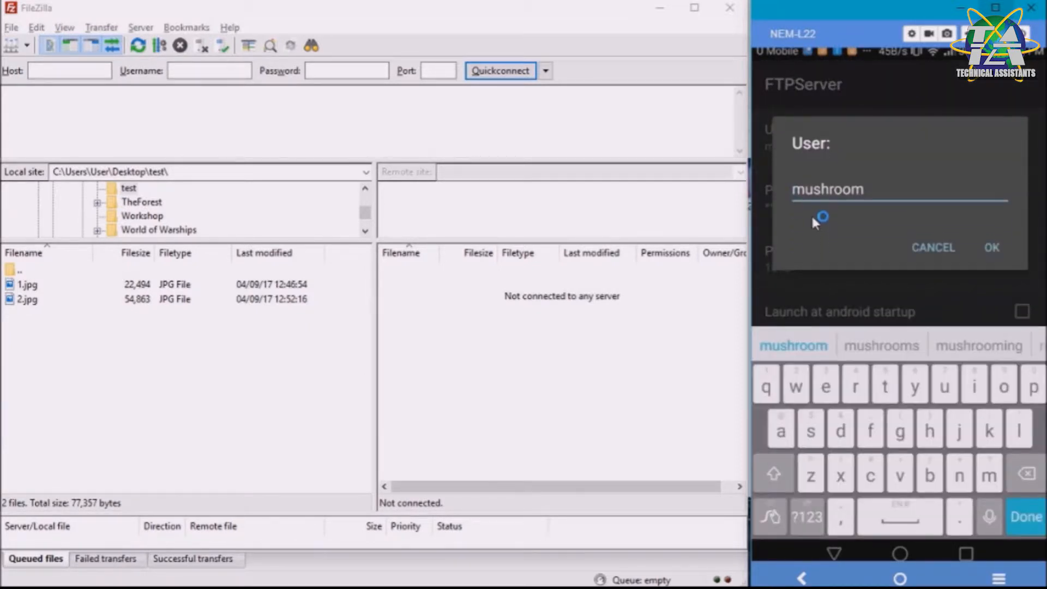
{"action": "left_click", "coordinate": [991, 248]}
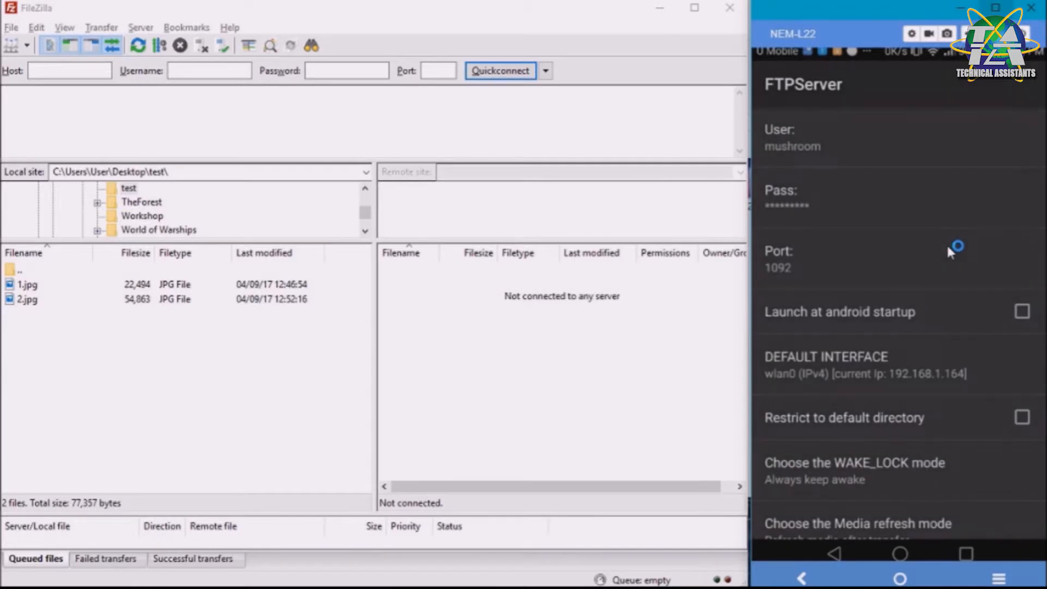
{"action": "left_click", "coordinate": [787, 204]}
{"action": "type", "text": "••c"}
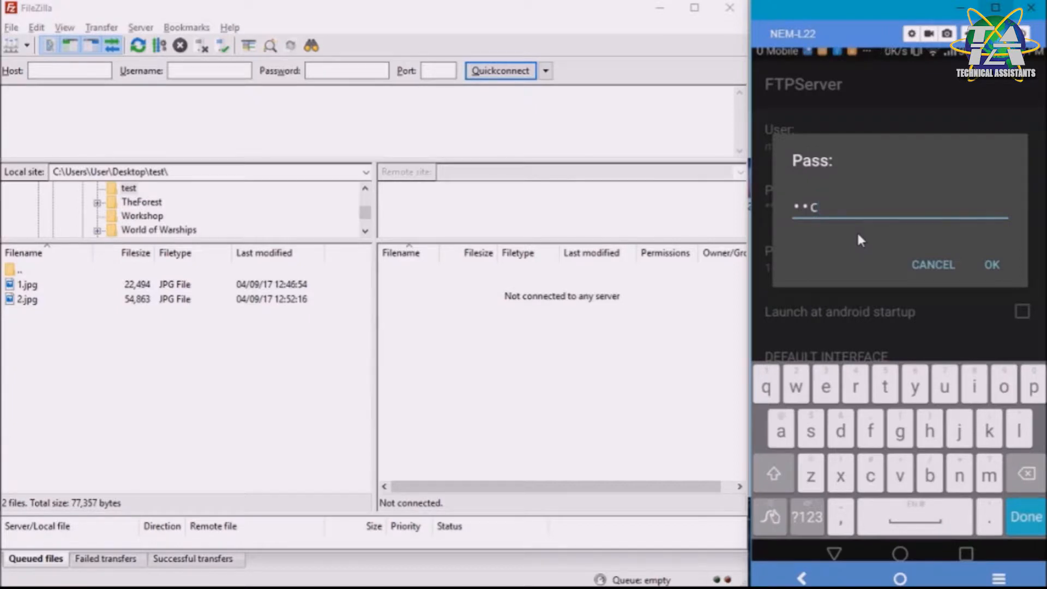
{"action": "type", "text": "2"}
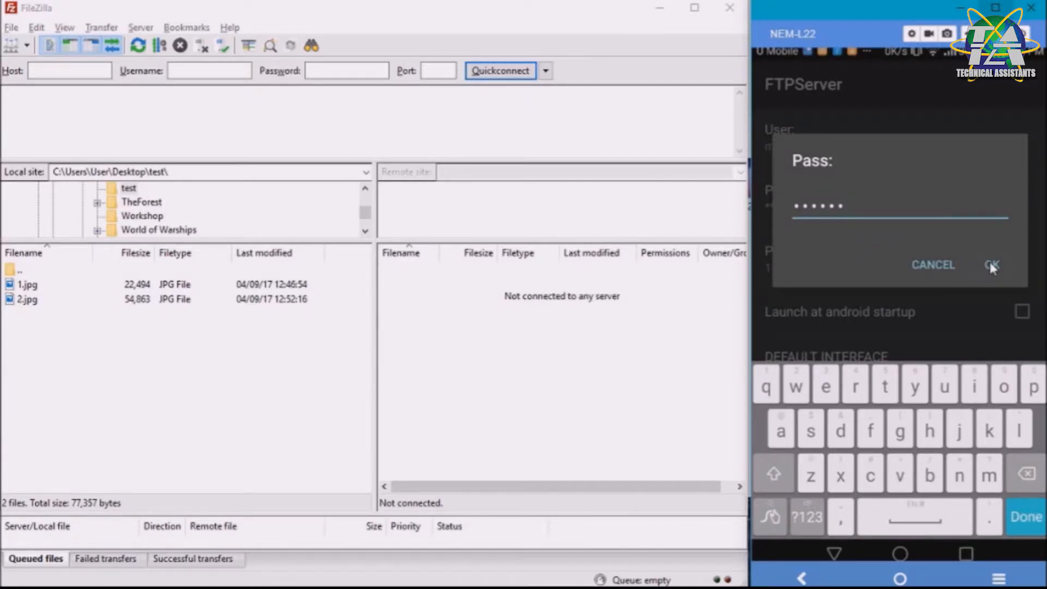
{"action": "left_click", "coordinate": [992, 264]}
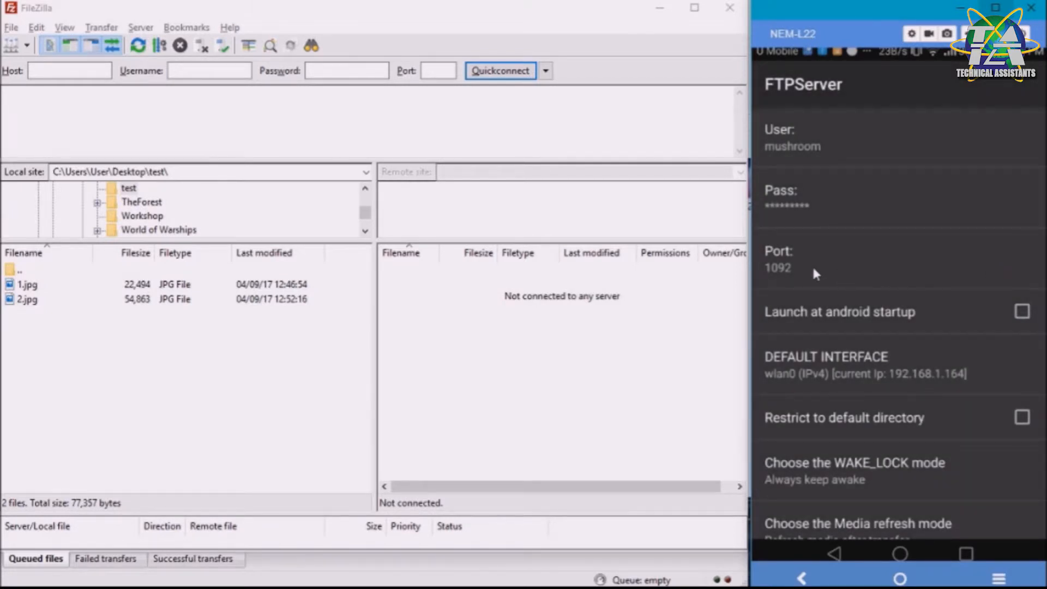
Change the server port to 1093, leaving the network interface as wlan0
{"action": "left_click", "coordinate": [777, 268]}
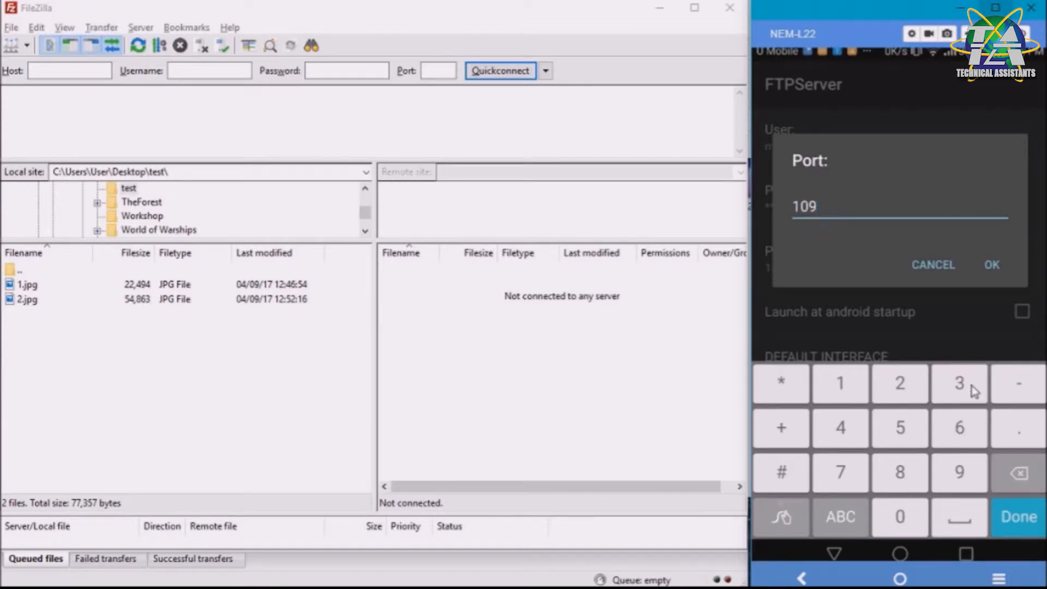
{"action": "left_click", "coordinate": [959, 383]}
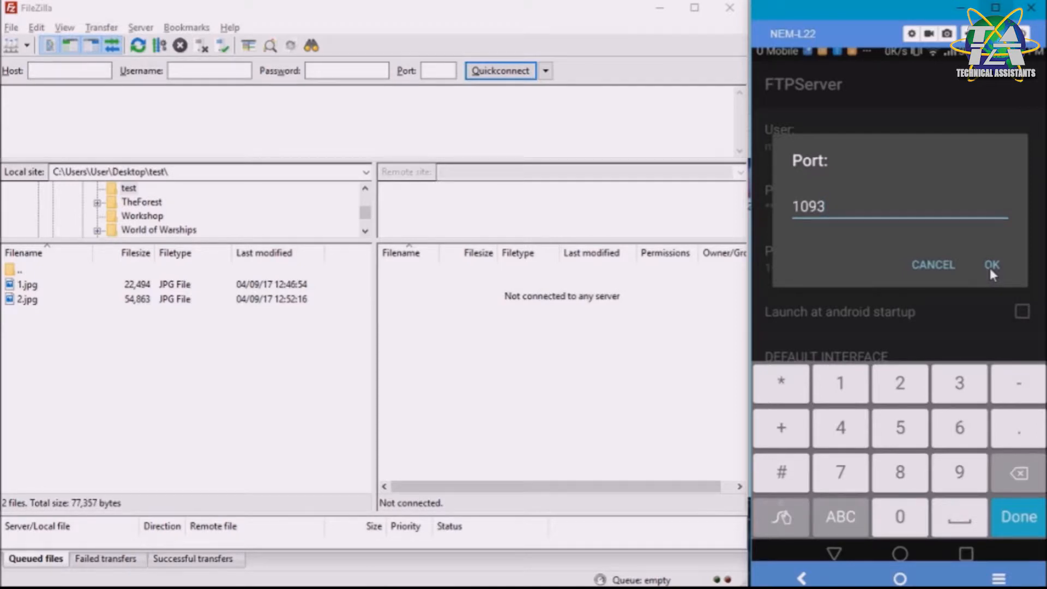
{"action": "left_click", "coordinate": [992, 265]}
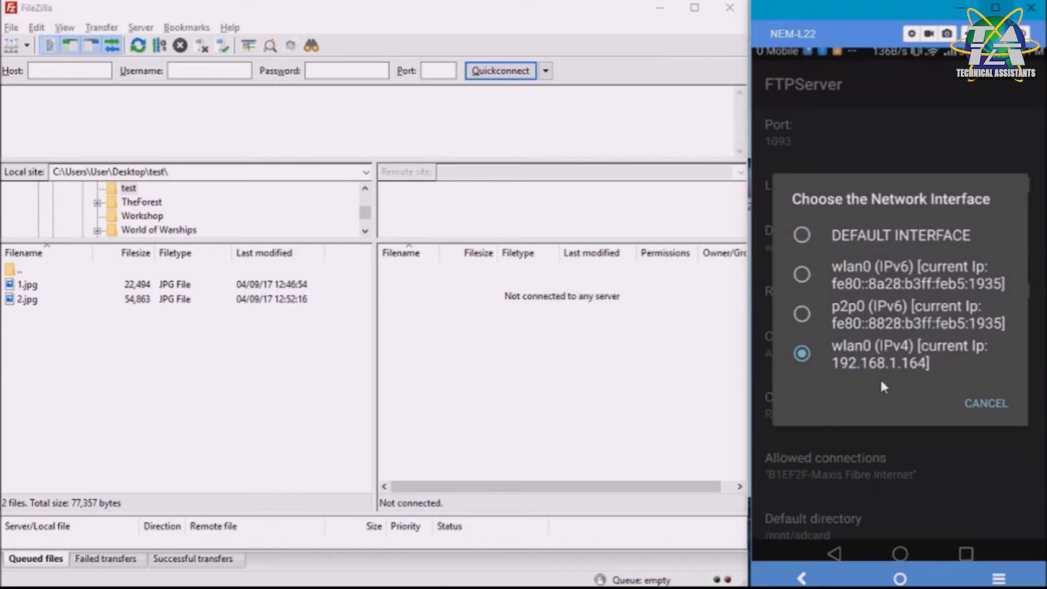
{"action": "mouse_move", "coordinate": [1007, 415]}
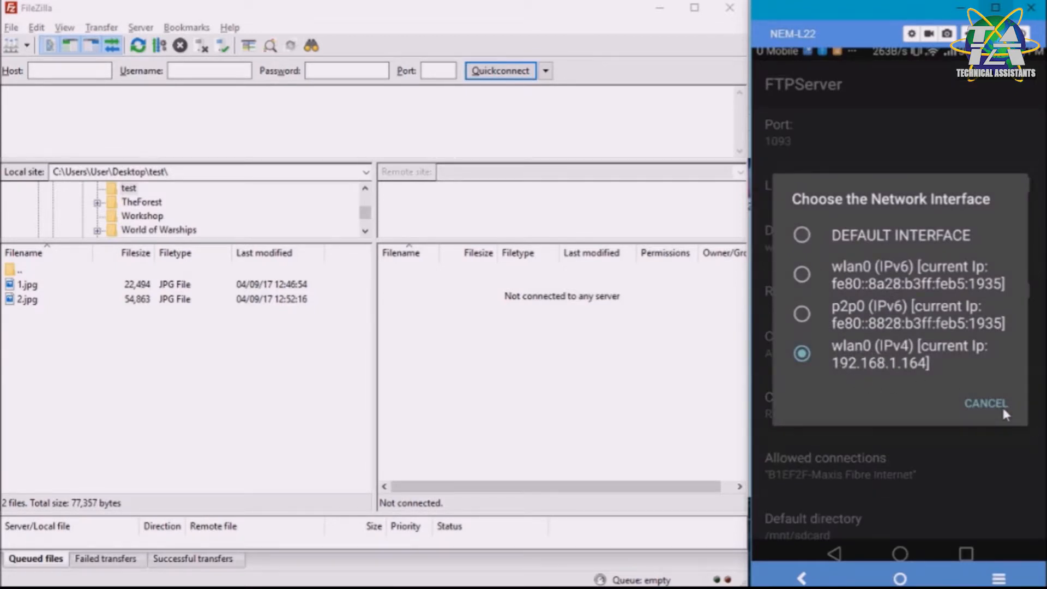
{"action": "left_click", "coordinate": [986, 403]}
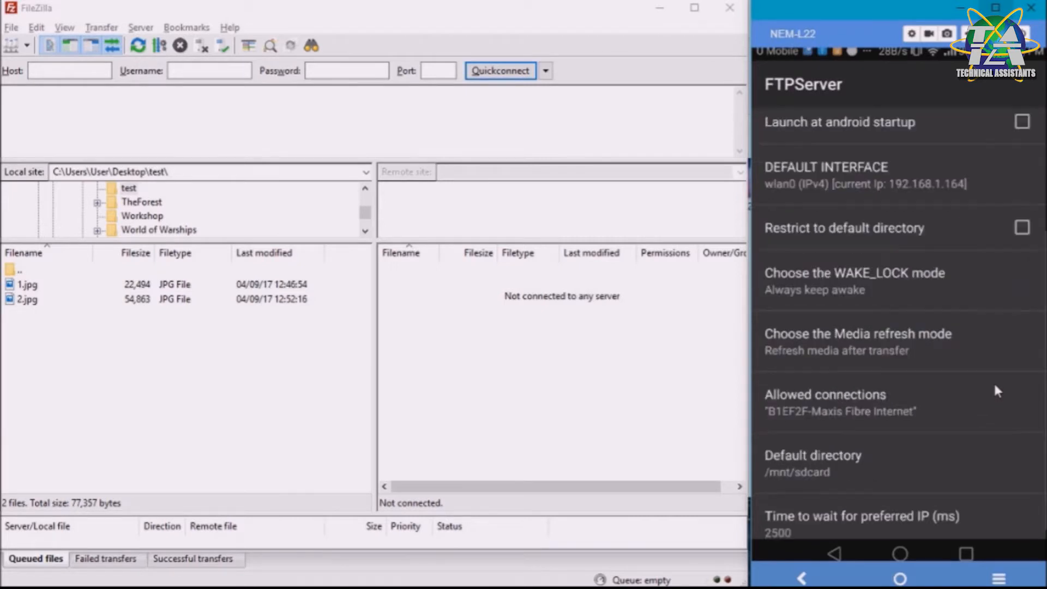
Keep B1EF2F-Maxis Fibre Internet as the allowed network and /mnt/sdcard as default directory
{"action": "scroll", "scroll_direction": "up", "scroll_amount": 3}
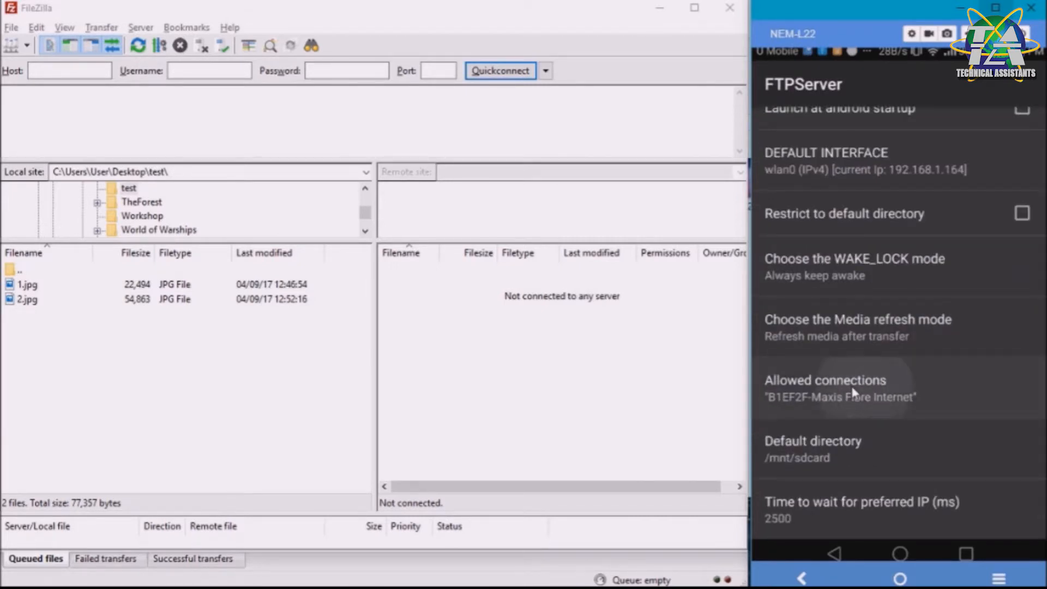
{"action": "left_click", "coordinate": [824, 387]}
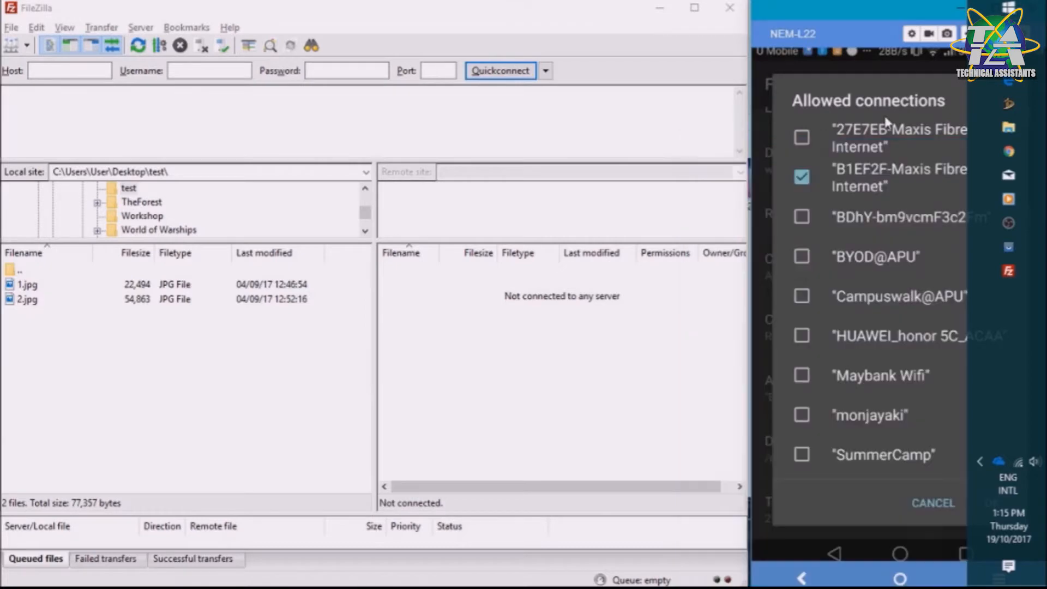
{"action": "left_click", "coordinate": [932, 503]}
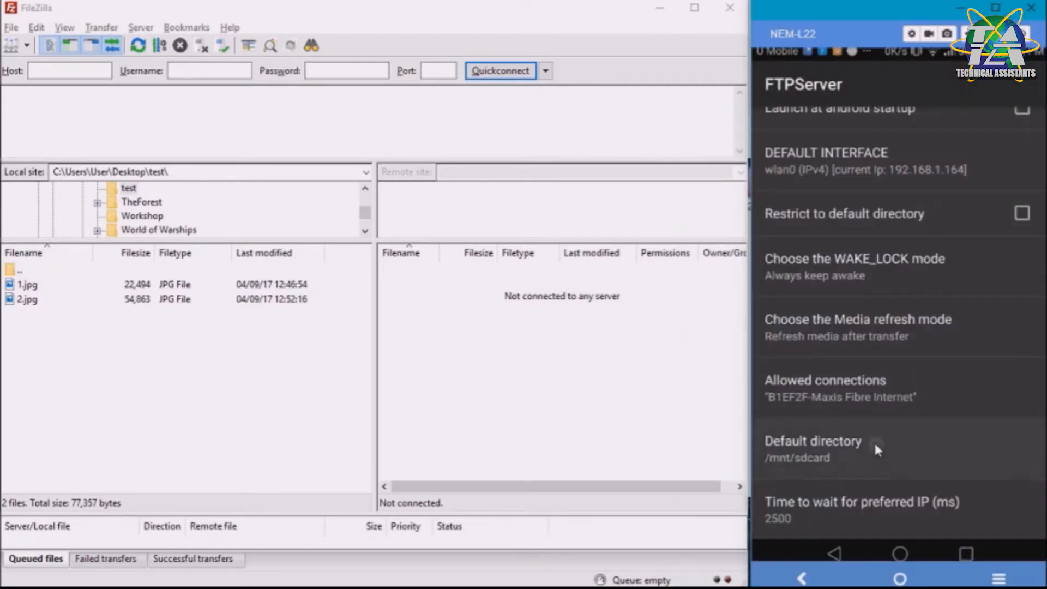
{"action": "left_click", "coordinate": [811, 448]}
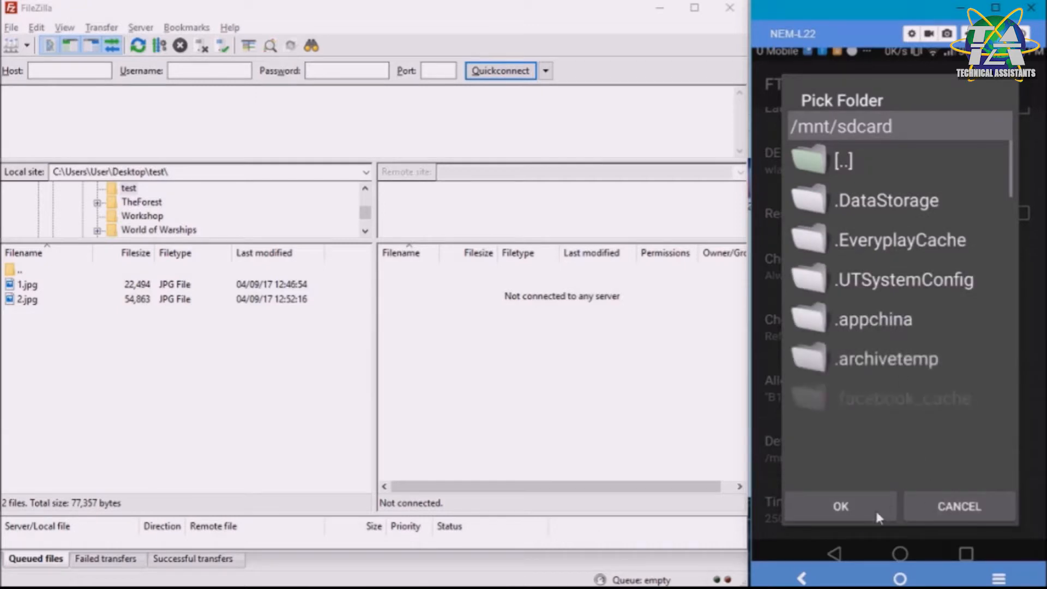
{"action": "left_click", "coordinate": [840, 506]}
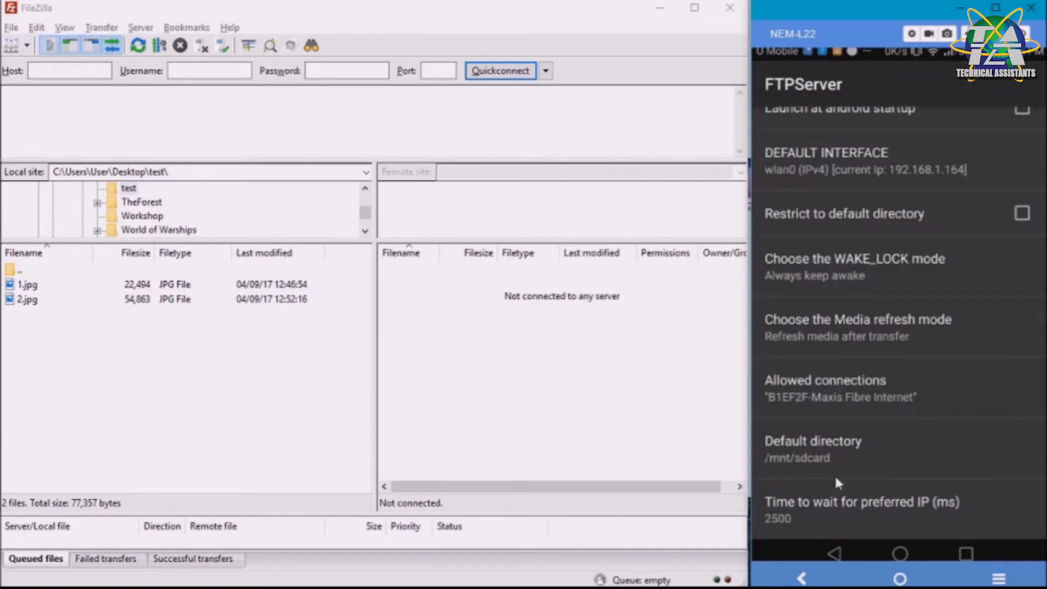
{"action": "mouse_move", "coordinate": [841, 564]}
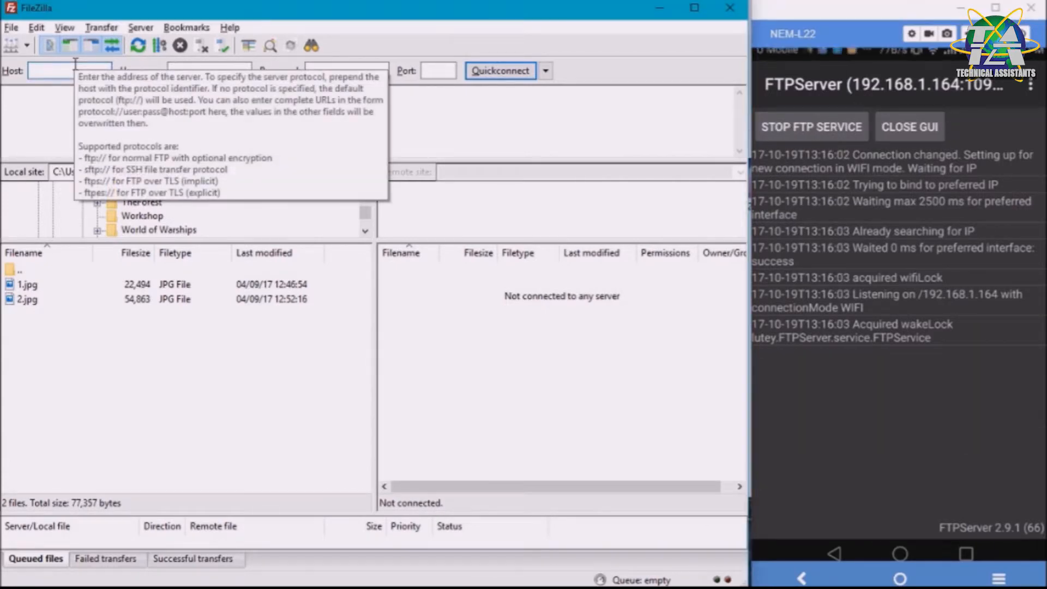
Quickconnect to 192.168.1.164 as mushroom on port 1093
{"action": "type", "text": "192.168.1.164"}
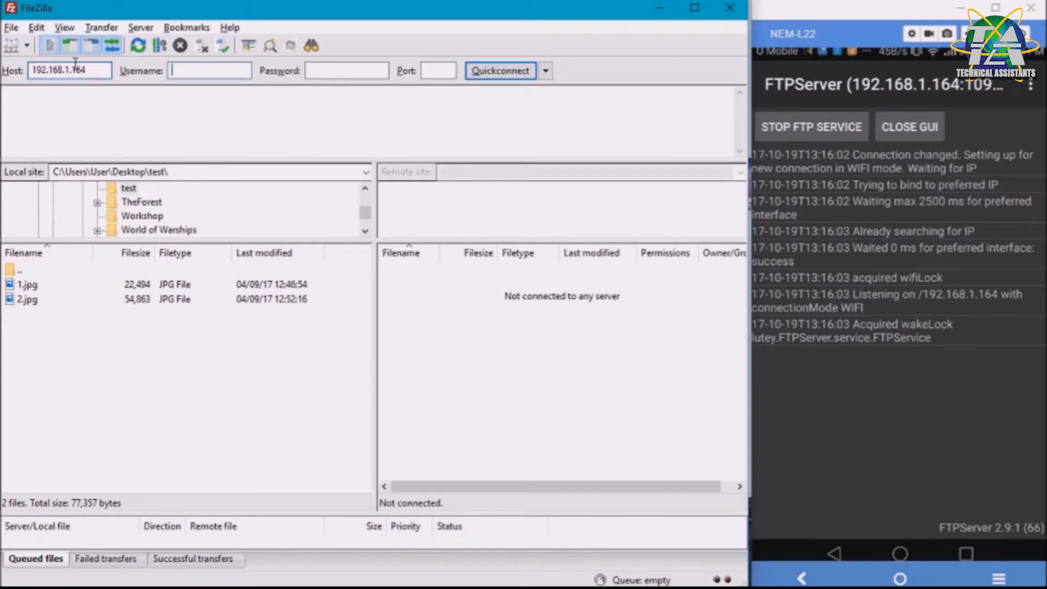
{"action": "type", "text": "mushroom"}
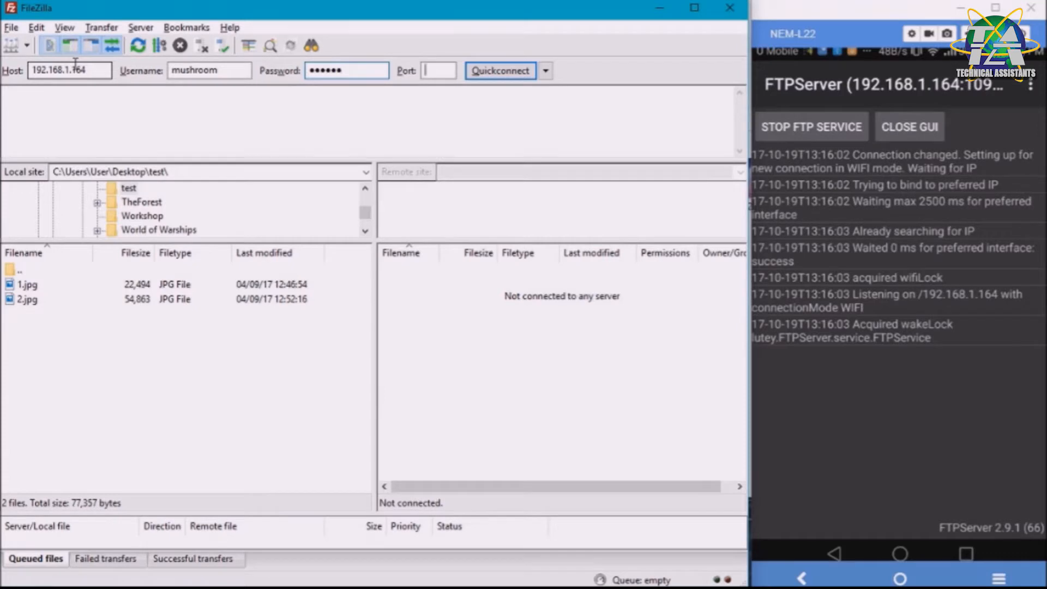
{"action": "type", "text": "1093"}
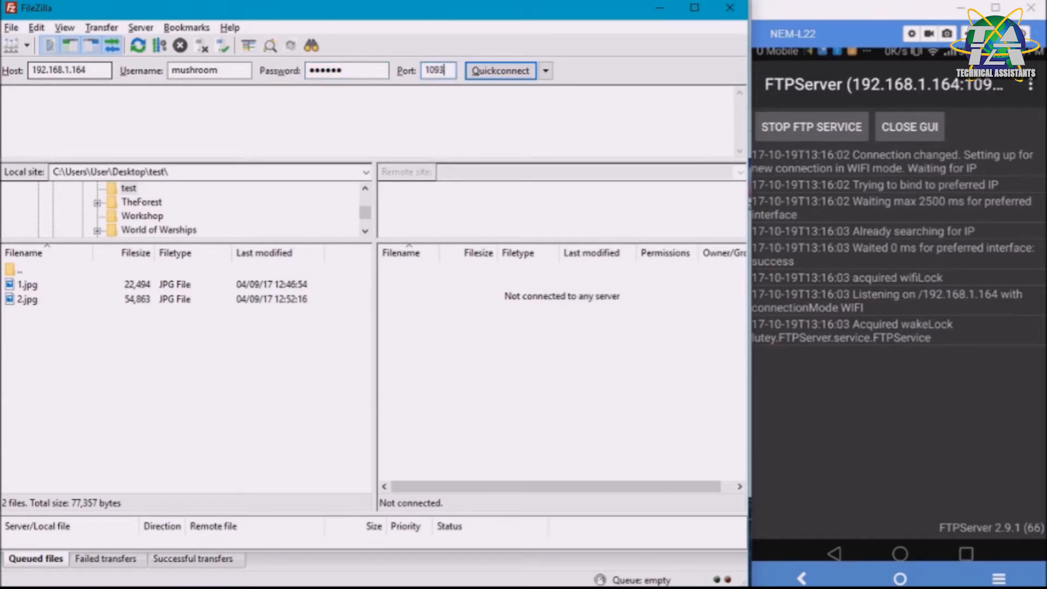
{"action": "left_click", "coordinate": [501, 71]}
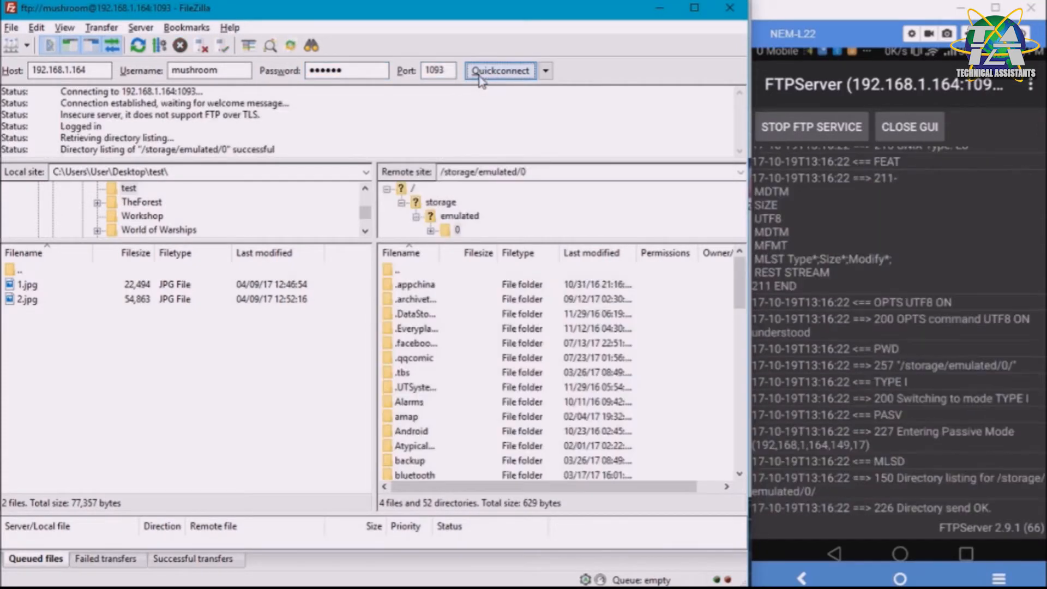
{"action": "mouse_move", "coordinate": [485, 133]}
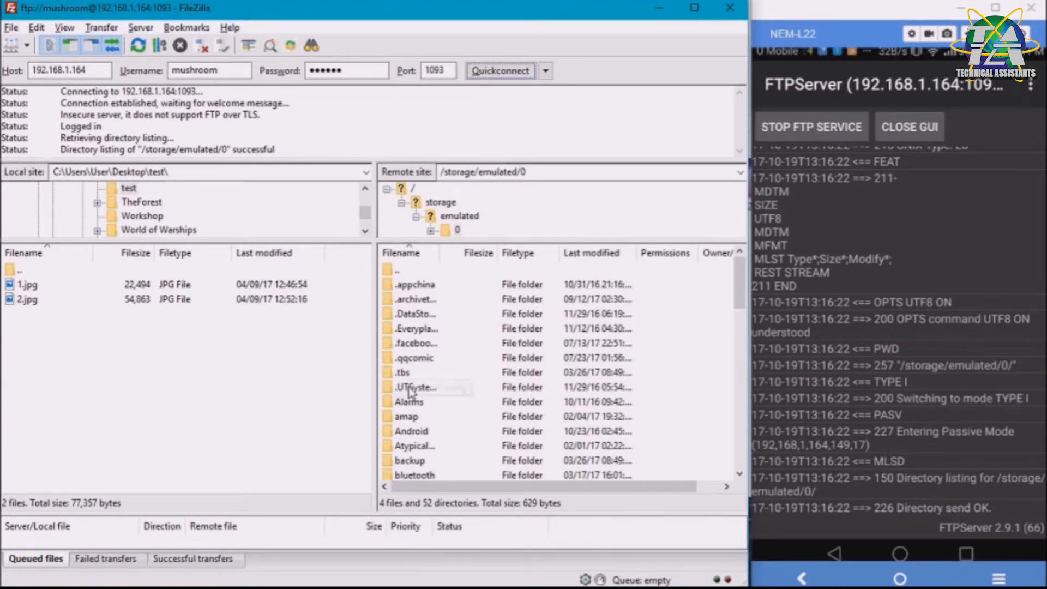
Delete the old HAHA folder and its two files from the phone's storage
{"action": "left_click", "coordinate": [401, 284]}
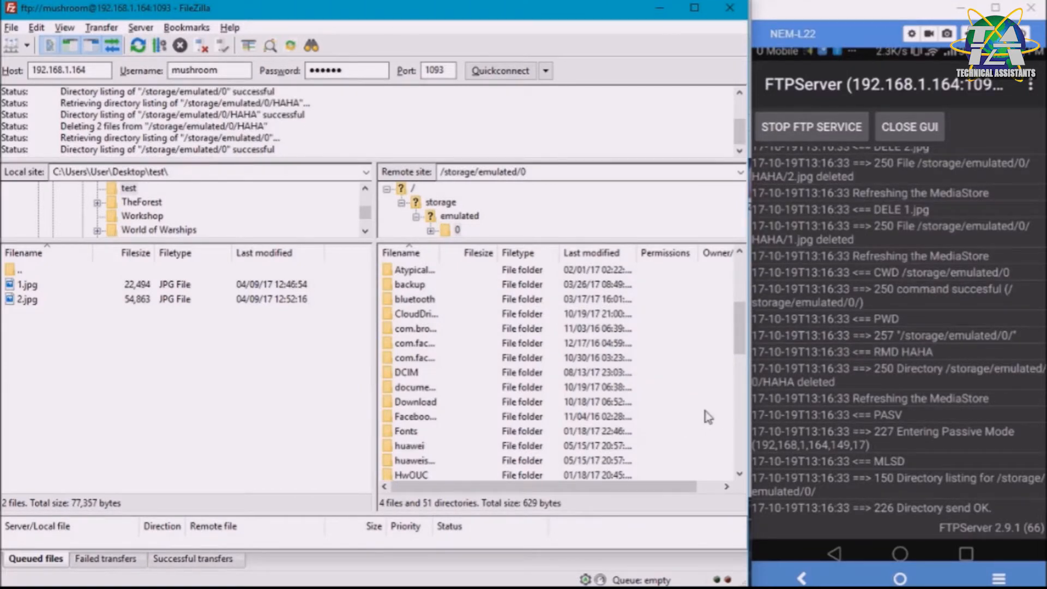
{"action": "right_click", "coordinate": [415, 416]}
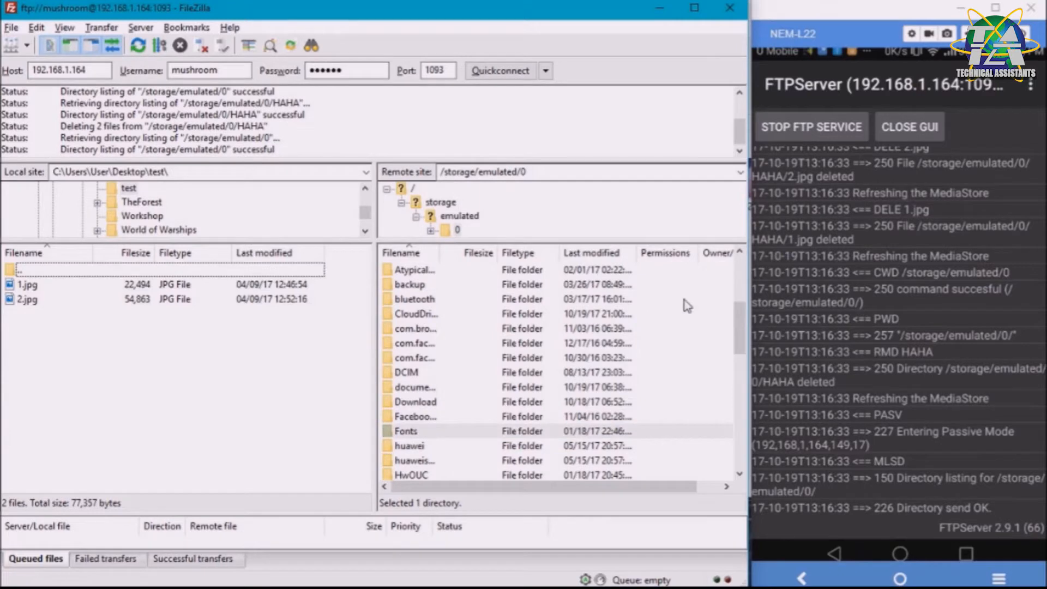
Create the directory /storage/emulated/0/HAHA on the phone
{"action": "right_click", "coordinate": [415, 313]}
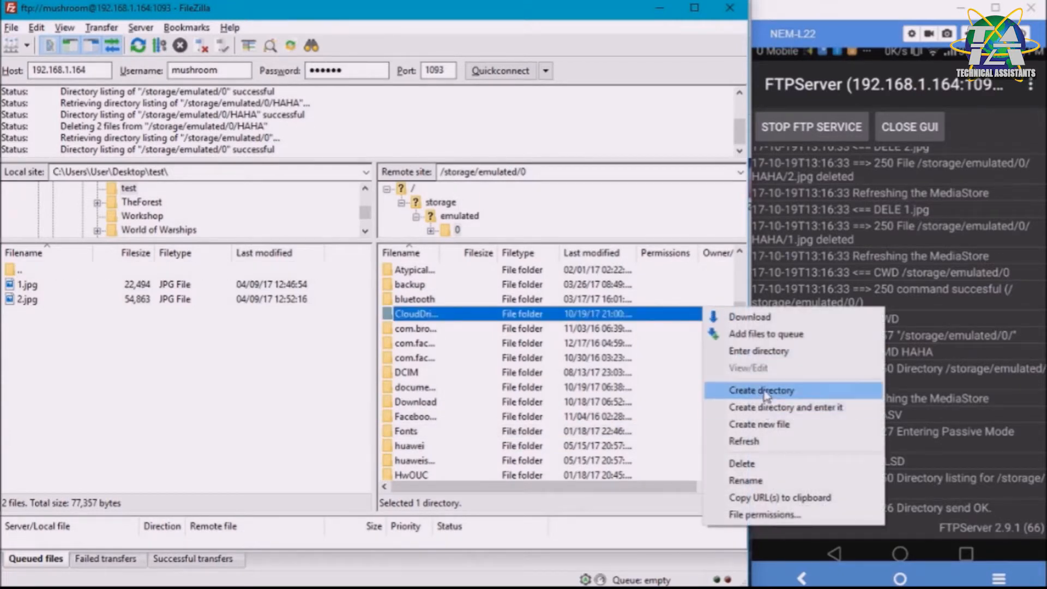
{"action": "left_click", "coordinate": [762, 391]}
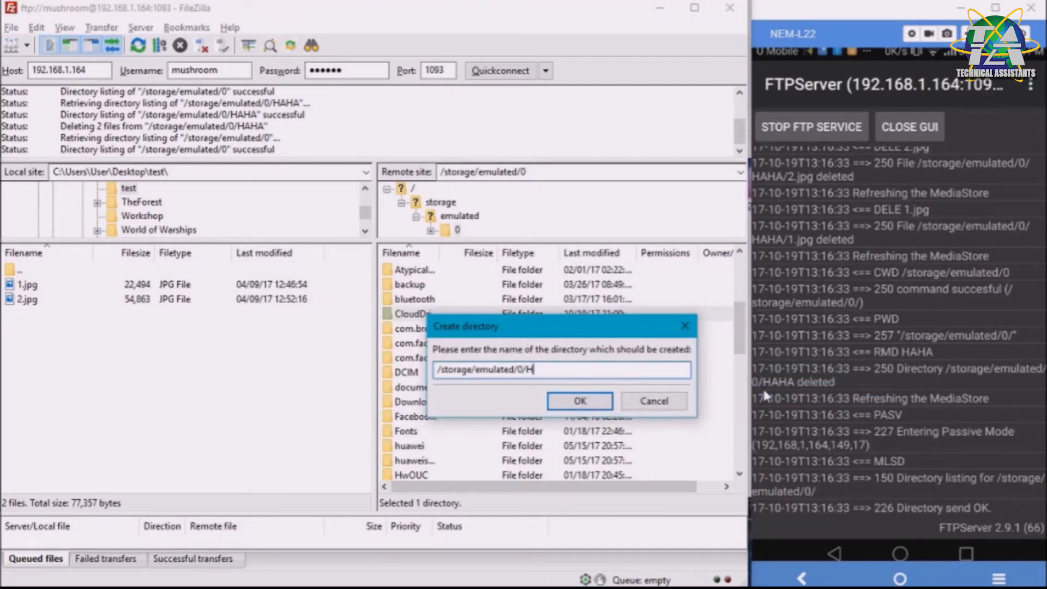
{"action": "type", "text": "AHA"}
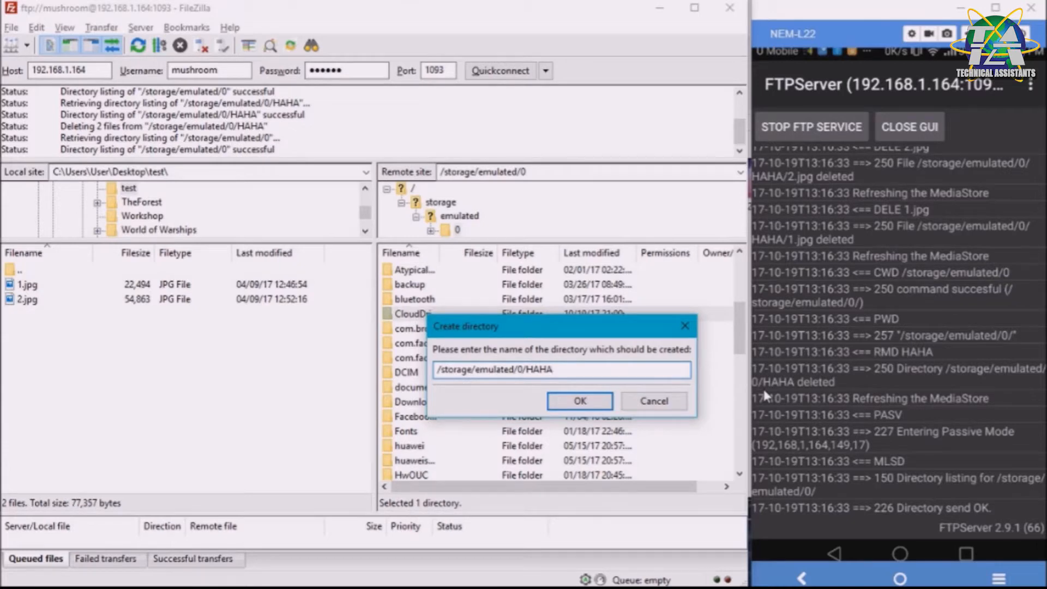
{"action": "left_click", "coordinate": [578, 400]}
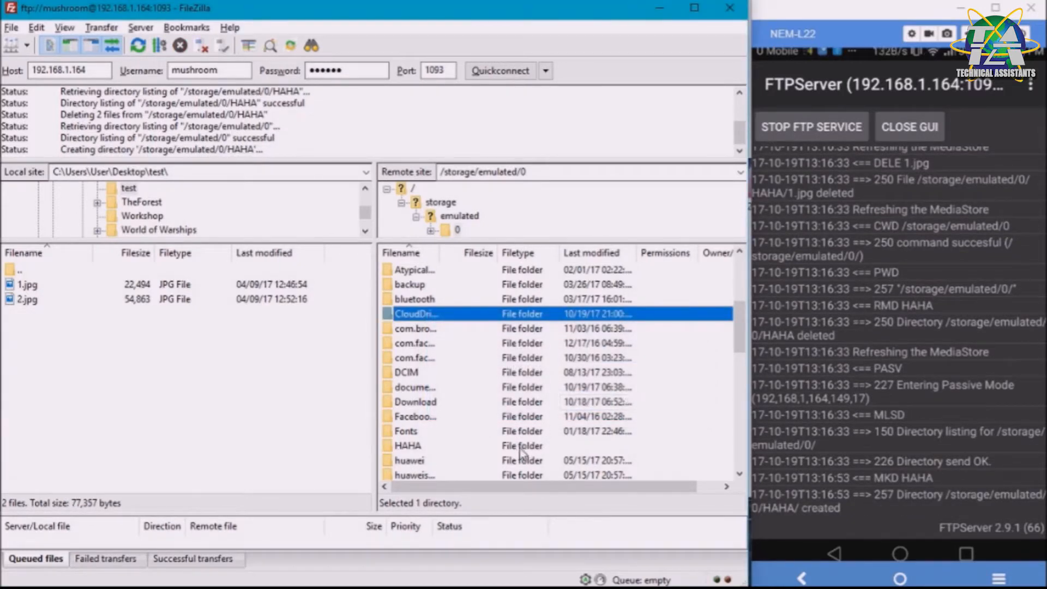
Upload 1.jpg and 2.jpg from the test folder into the phone's HAHA folder
{"action": "double_click", "coordinate": [407, 445]}
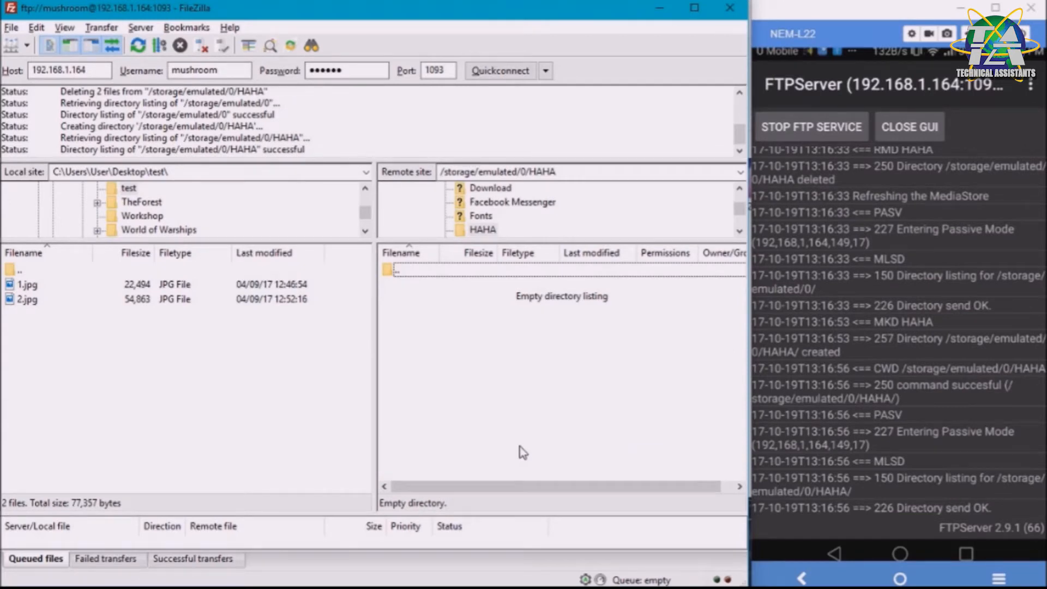
{"action": "mouse_move", "coordinate": [130, 353]}
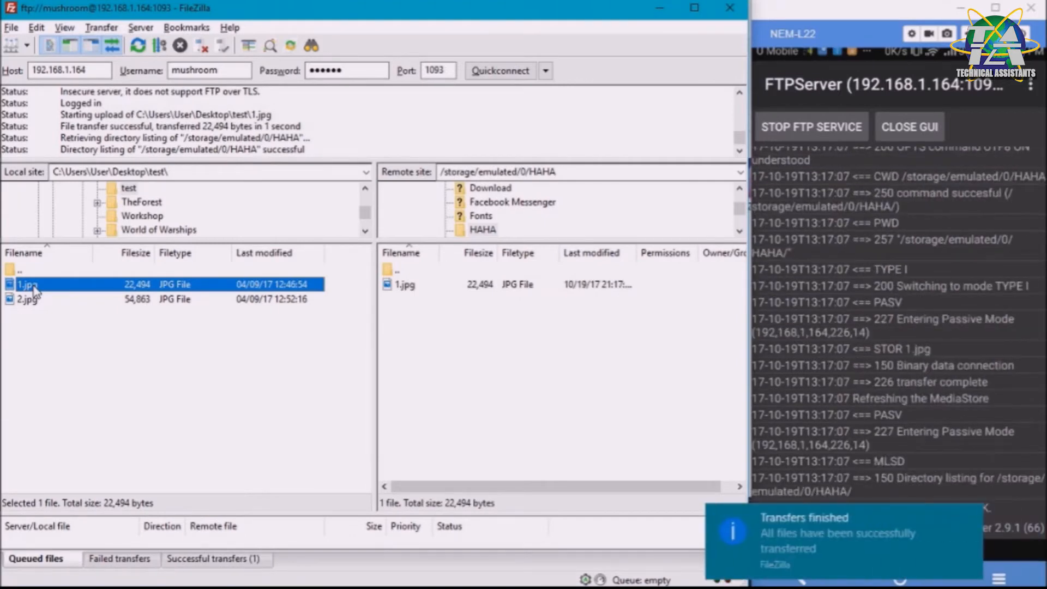
{"action": "left_click", "coordinate": [26, 299]}
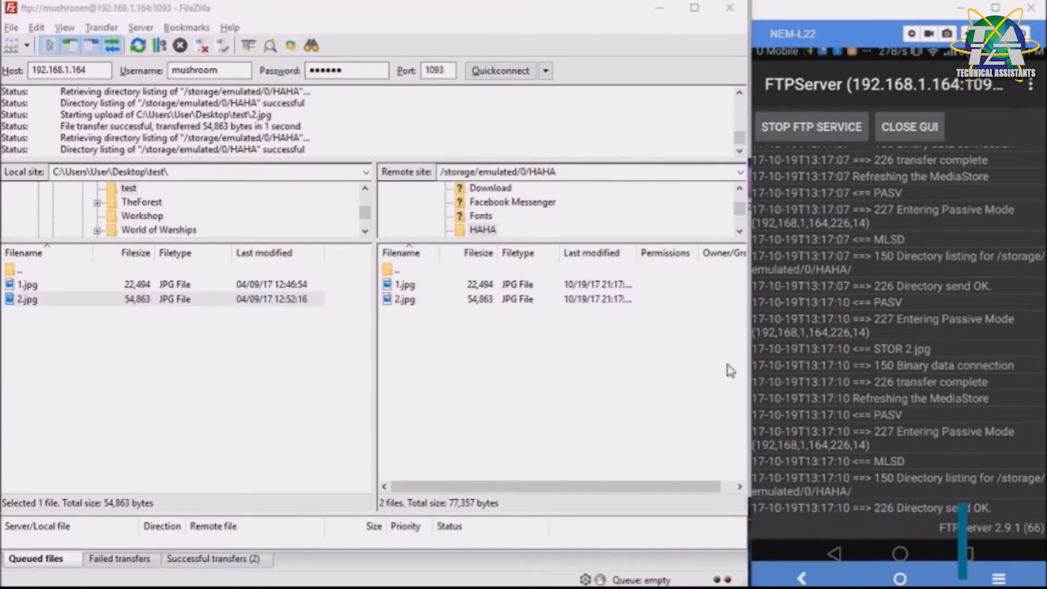
{"action": "mouse_move", "coordinate": [922, 537]}
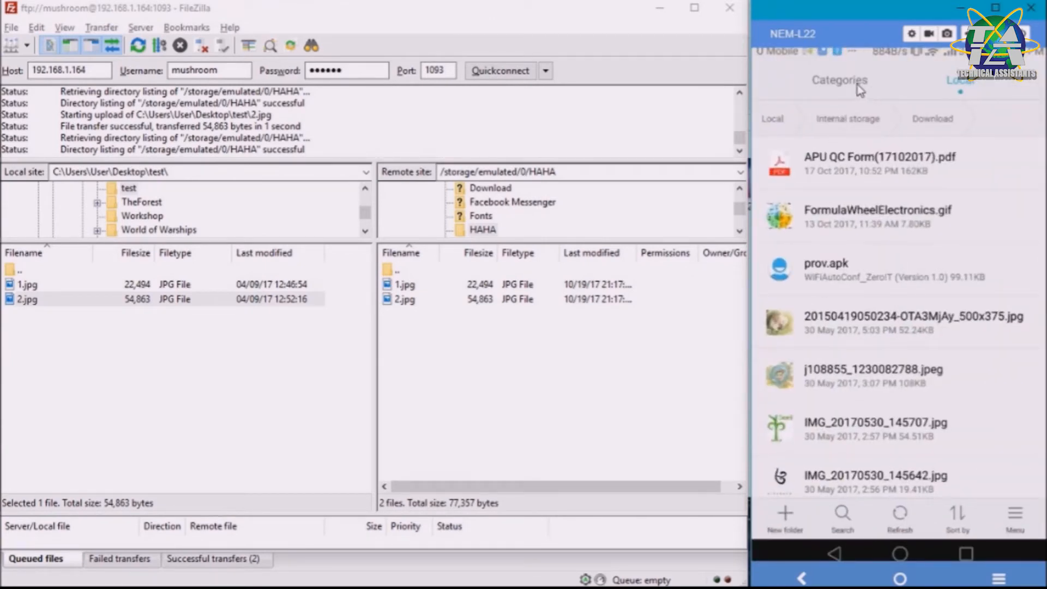
{"action": "mouse_move", "coordinate": [828, 130]}
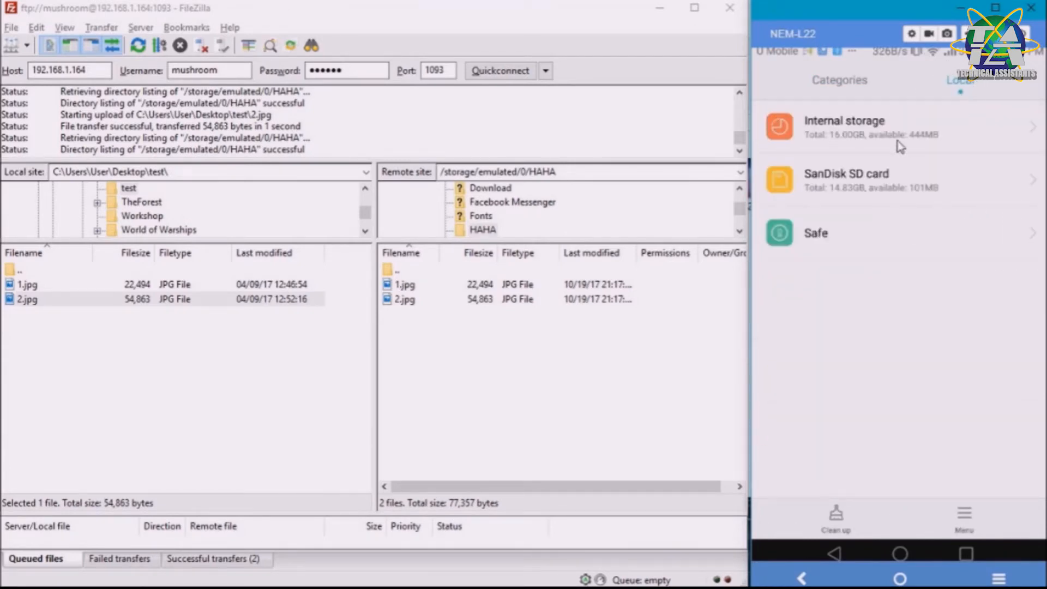
Go to Internal storage > HAHA in the phone's file manager, showing 2 files
{"action": "left_click", "coordinate": [845, 126]}
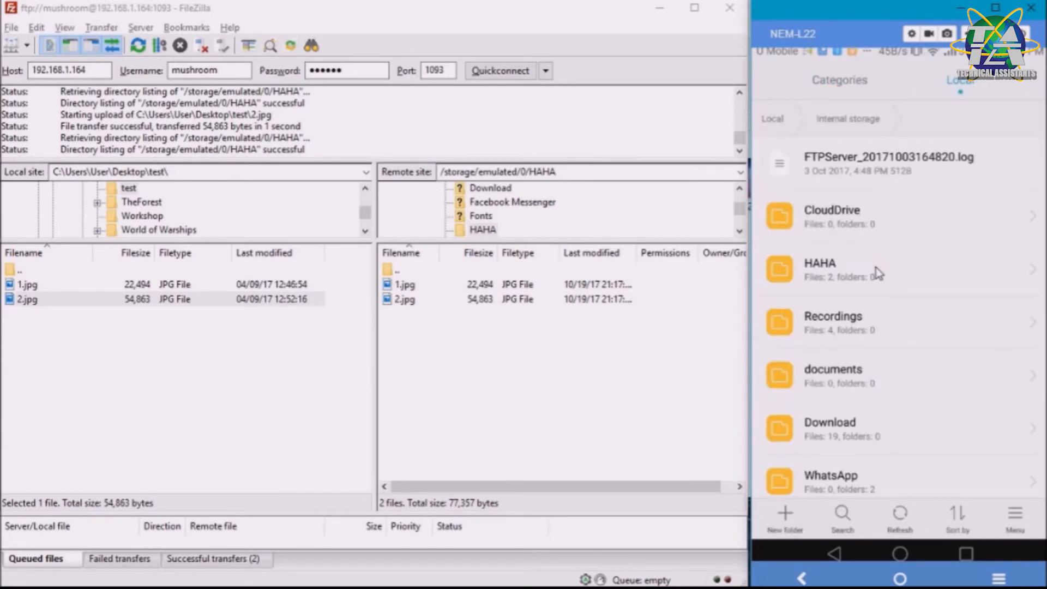
{"action": "left_click", "coordinate": [820, 269]}
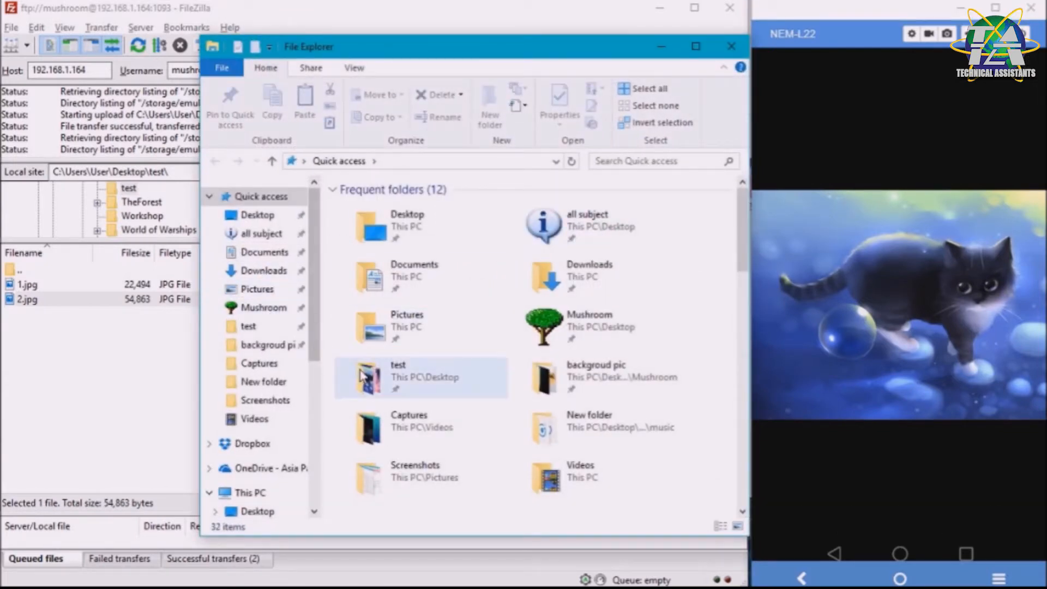
Preview the cat picture 1.jpg in the Desktop test folder, then close the folder window
{"action": "double_click", "coordinate": [397, 376]}
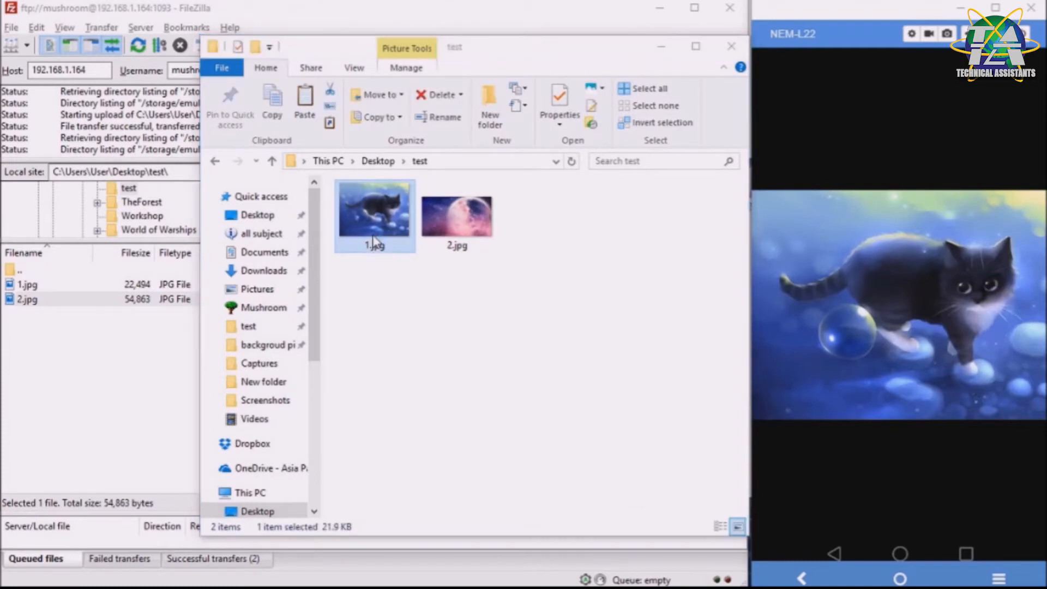
{"action": "double_click", "coordinate": [374, 214]}
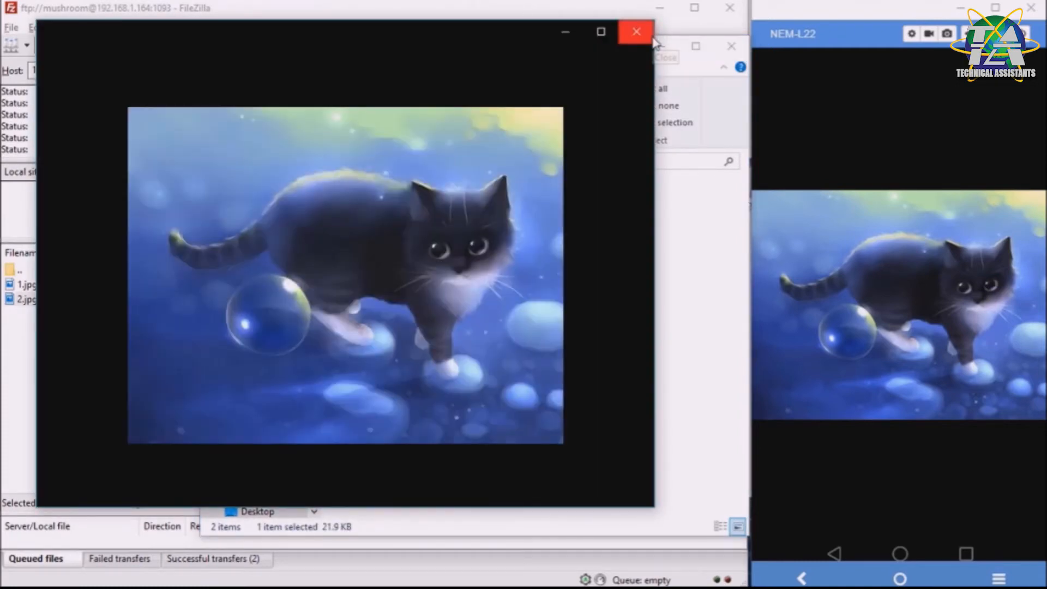
{"action": "left_click", "coordinate": [635, 31]}
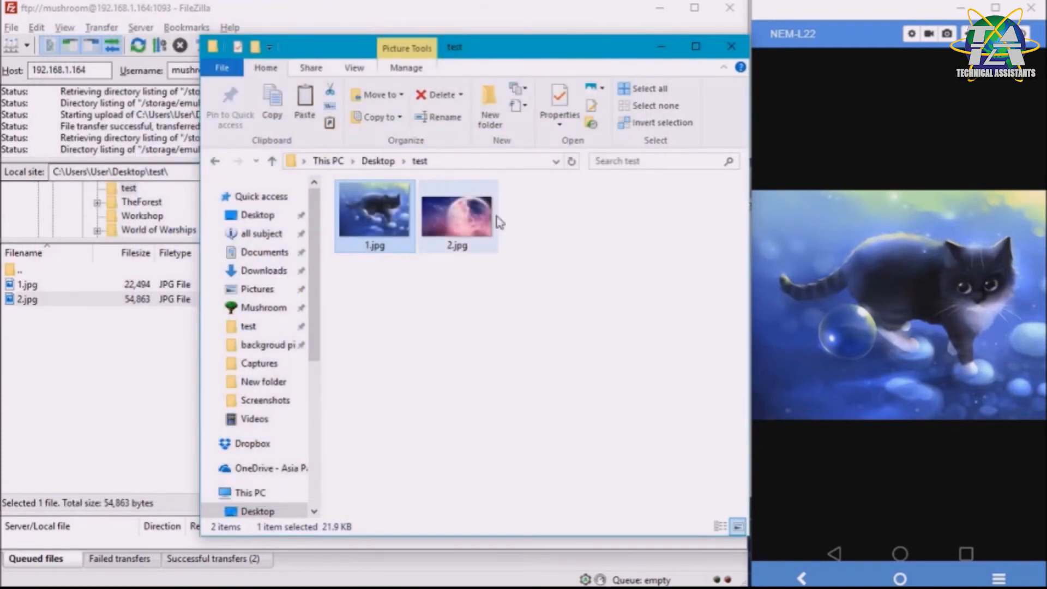
{"action": "left_click", "coordinate": [375, 210]}
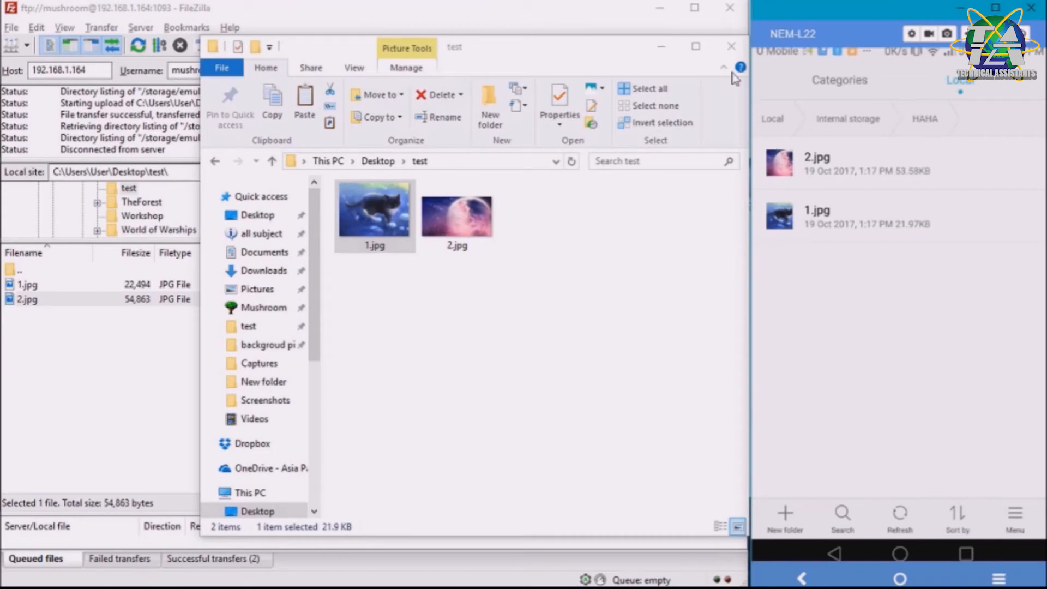
{"action": "mouse_move", "coordinate": [731, 46]}
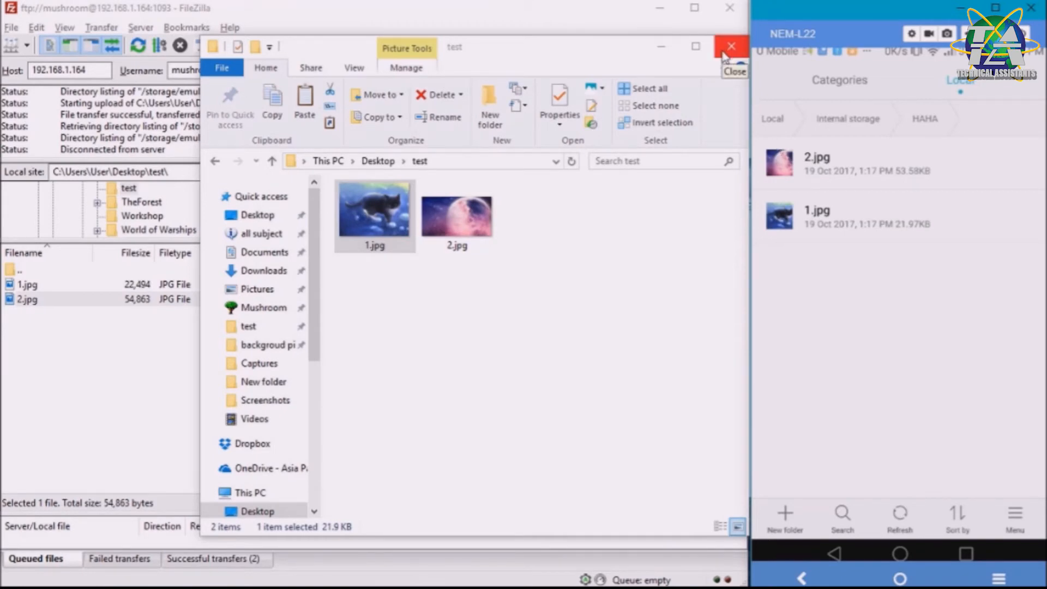
{"action": "left_click", "coordinate": [731, 46]}
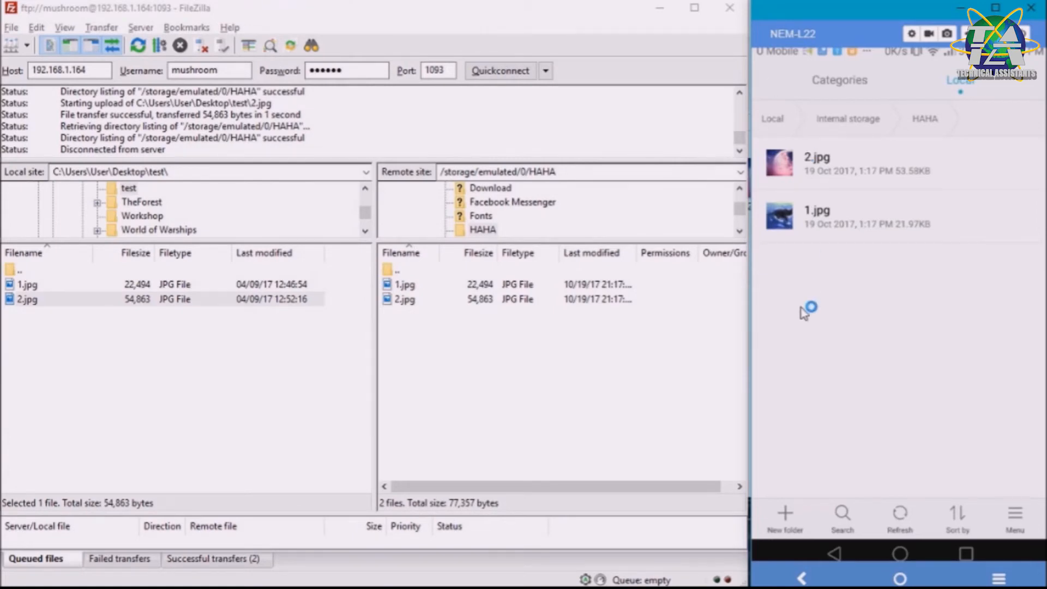
{"action": "mouse_move", "coordinate": [880, 90]}
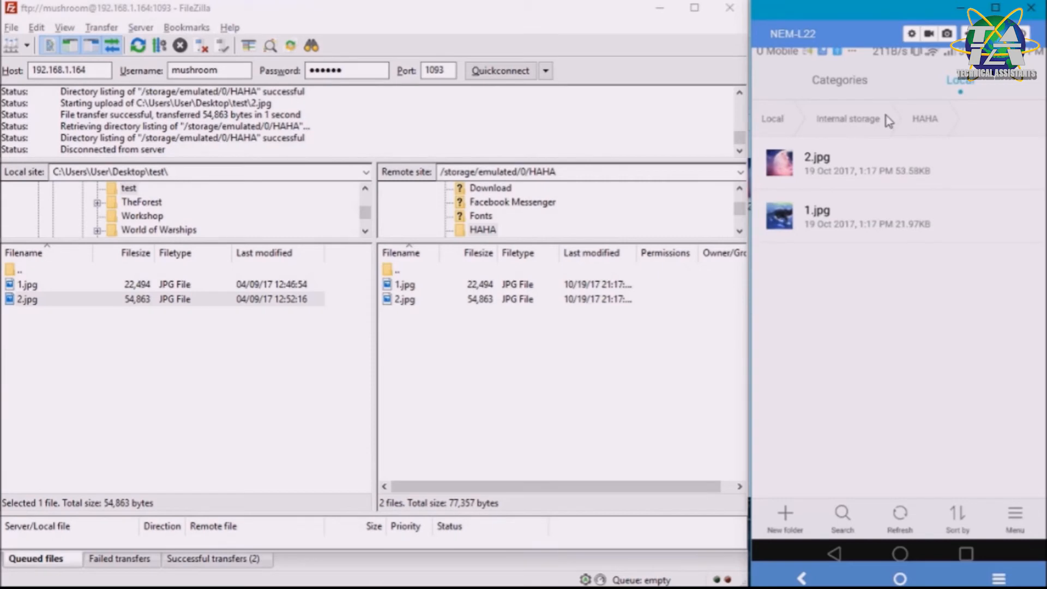
Go up from HAHA to the phone's /storage/emulated/0 folder listing
{"action": "left_click", "coordinate": [848, 117]}
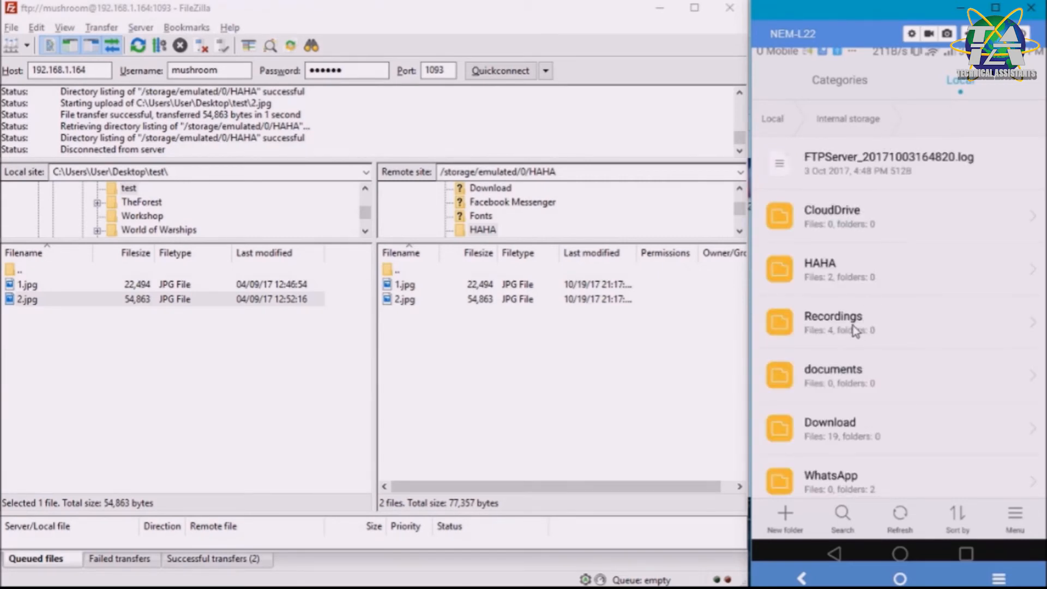
{"action": "left_click", "coordinate": [830, 428]}
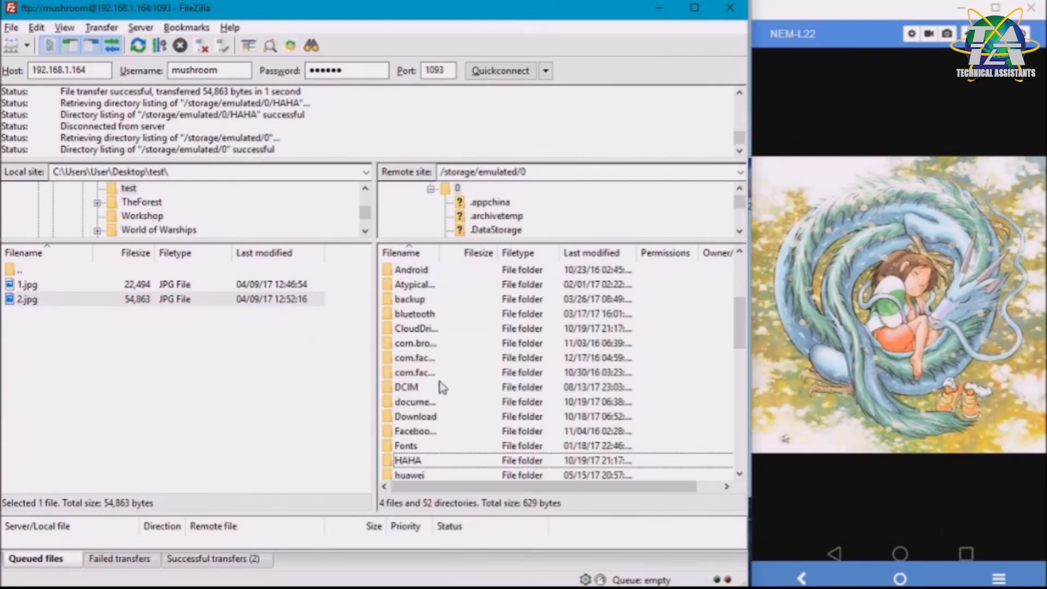
Download j108855_1230082788.jpeg from the phone's Download folder into the Desktop test folder
{"action": "double_click", "coordinate": [415, 416]}
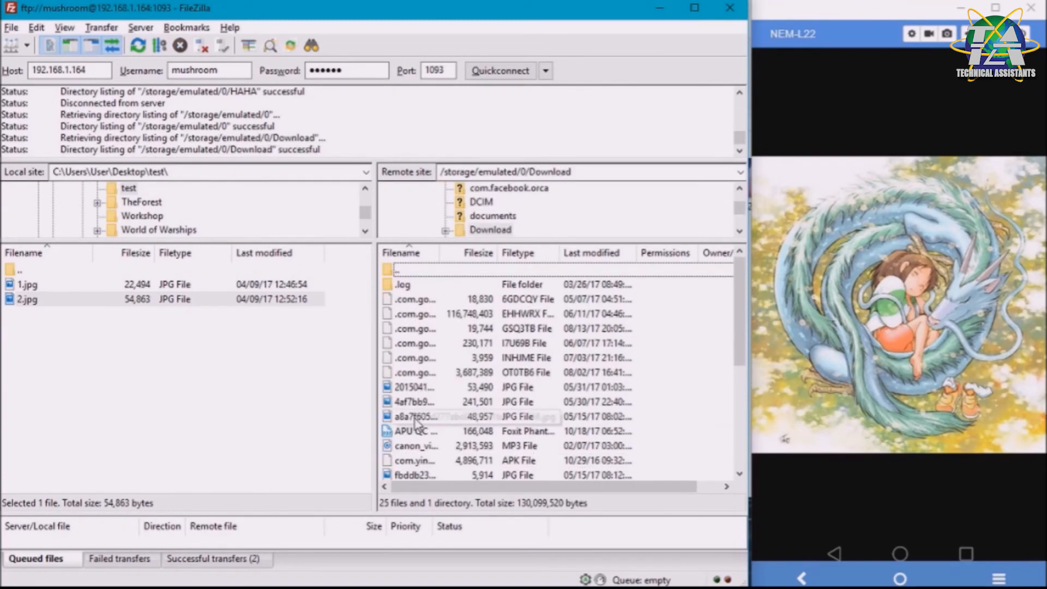
{"action": "mouse_move", "coordinate": [745, 280]}
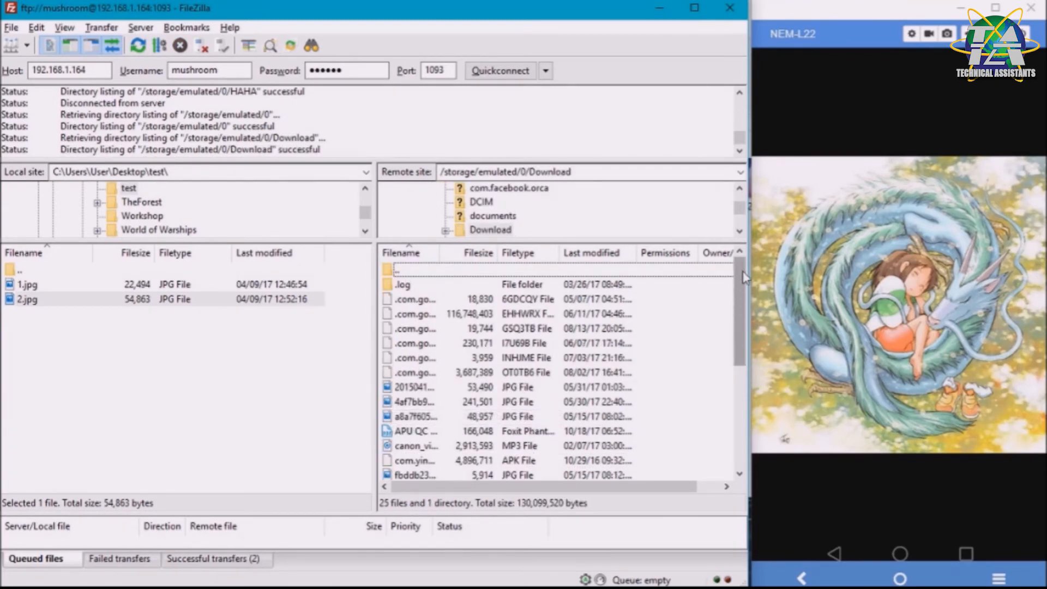
{"action": "scroll", "scroll_direction": "down", "scroll_amount": 3}
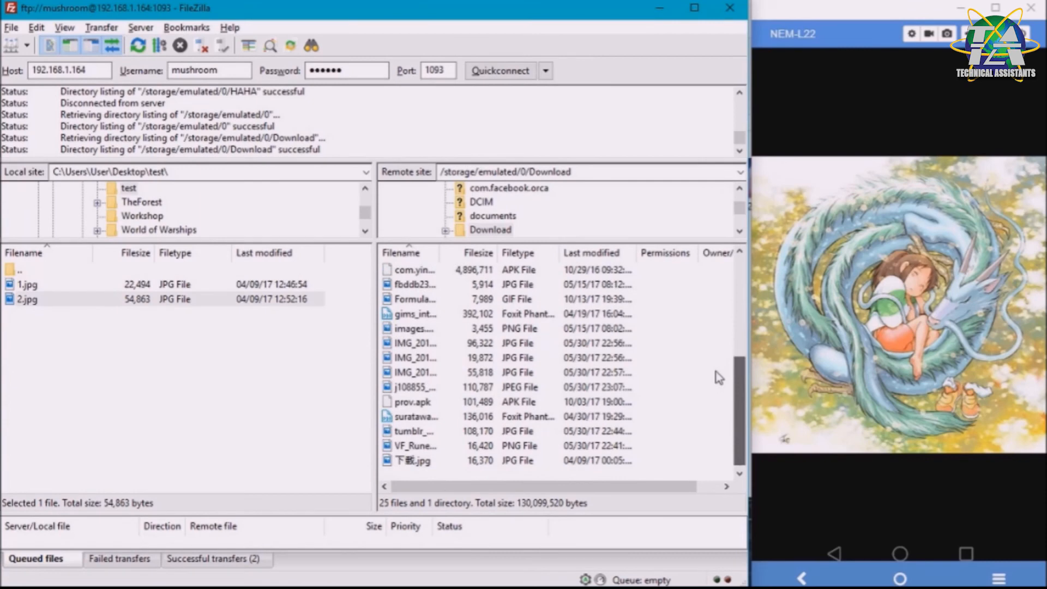
{"action": "left_click", "coordinate": [414, 386]}
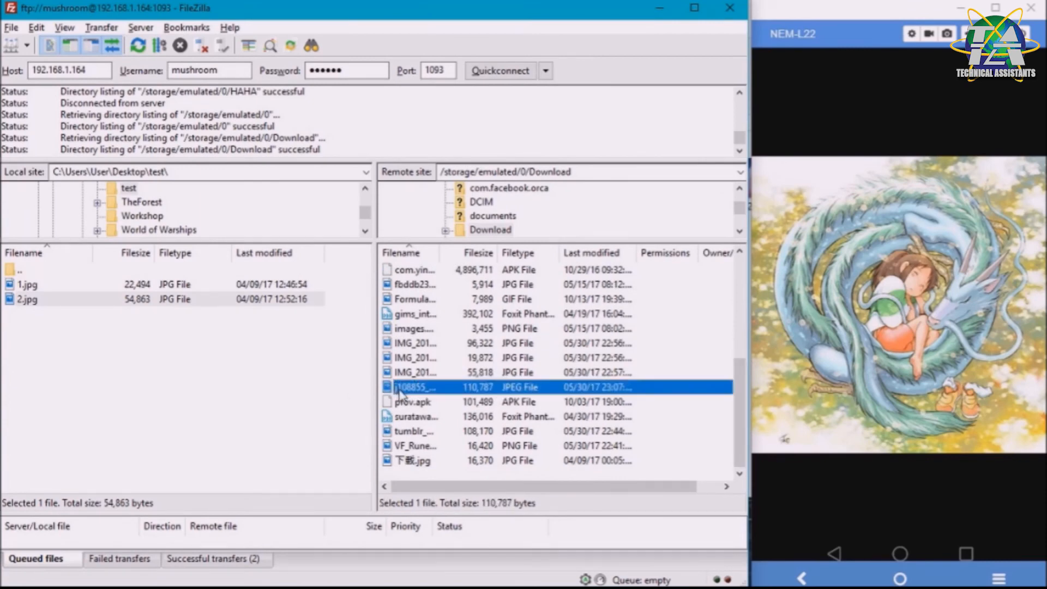
{"action": "scroll", "scroll_direction": "up", "scroll_amount": 3}
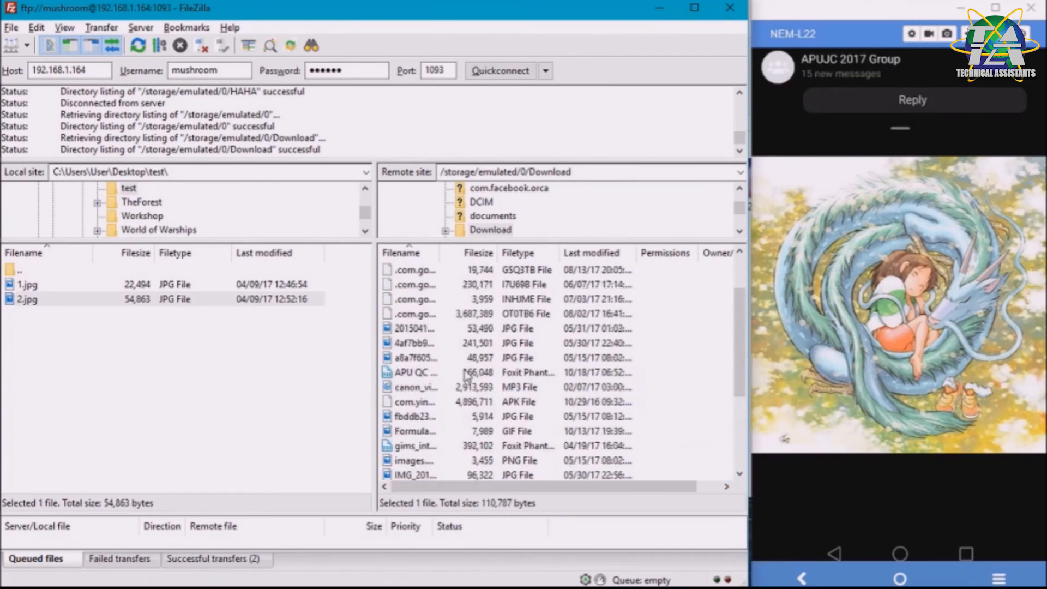
{"action": "scroll", "scroll_direction": "down", "scroll_amount": 3}
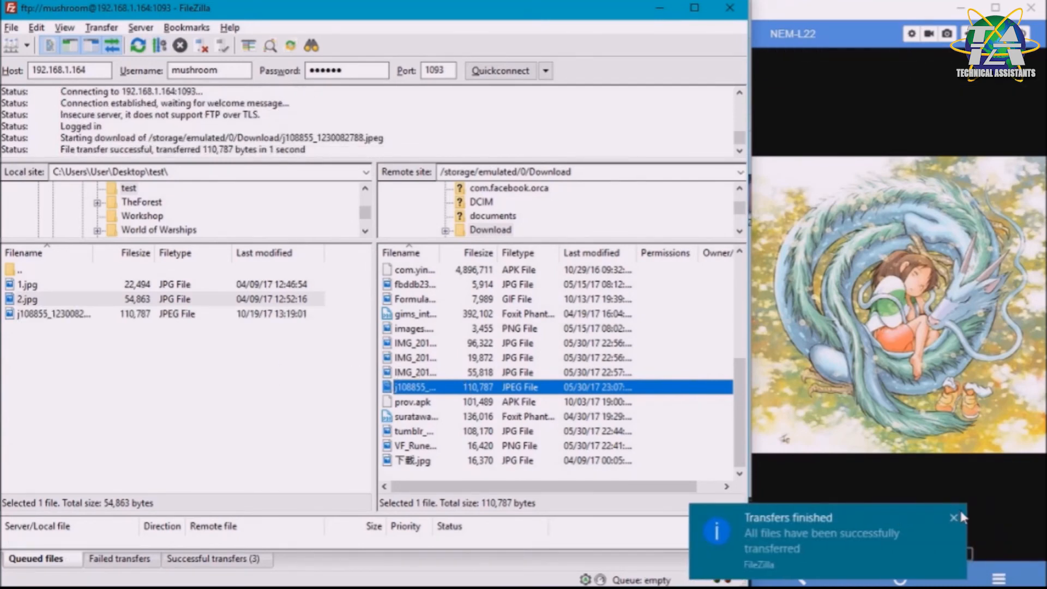
{"action": "left_click", "coordinate": [955, 517]}
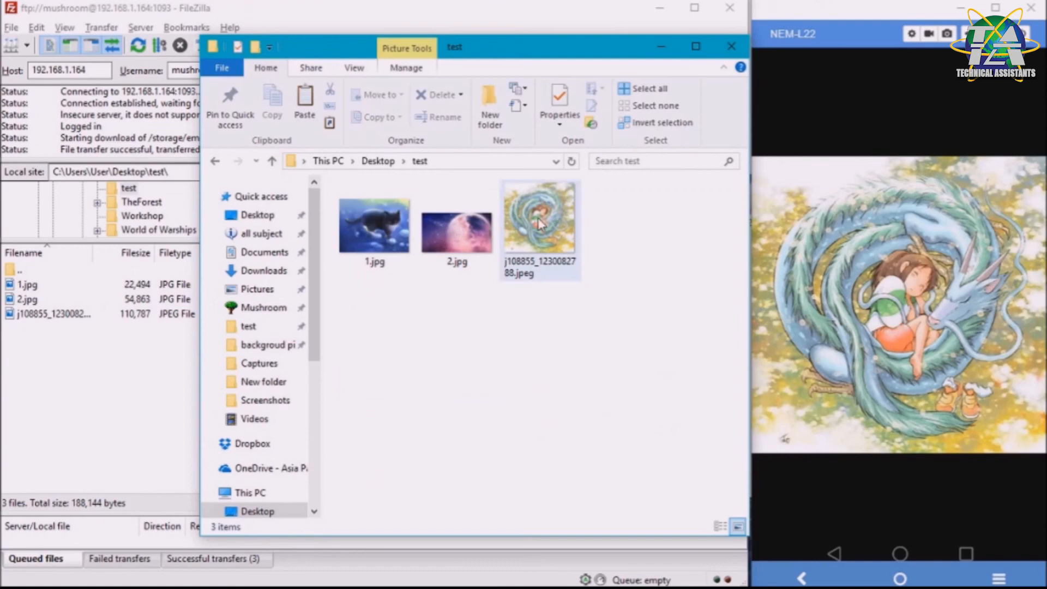
View the downloaded dragon picture in the test folder to confirm it, then close the windows
{"action": "double_click", "coordinate": [539, 214]}
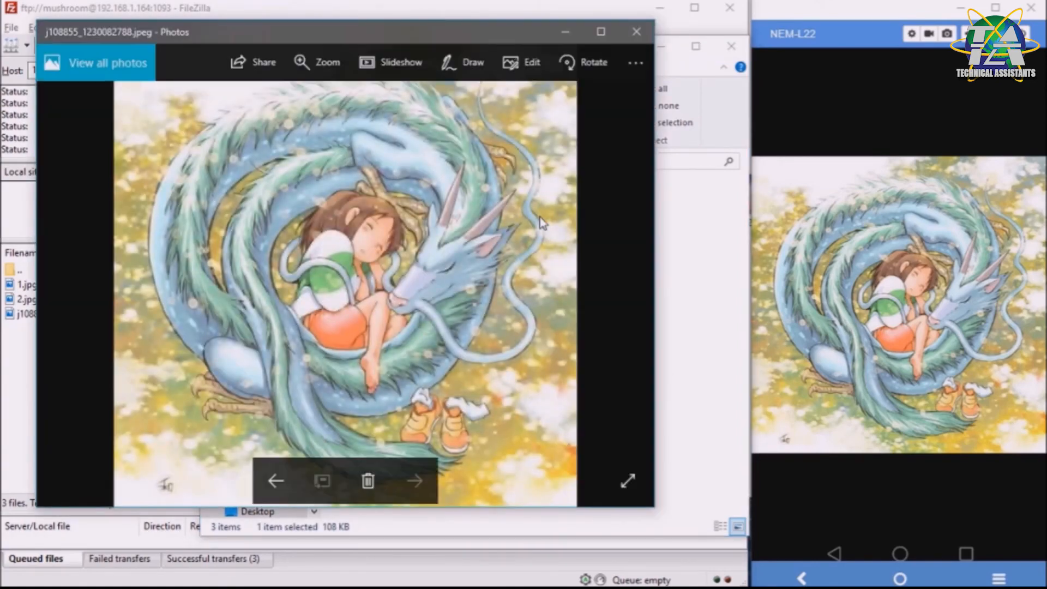
{"action": "left_click", "coordinate": [635, 32]}
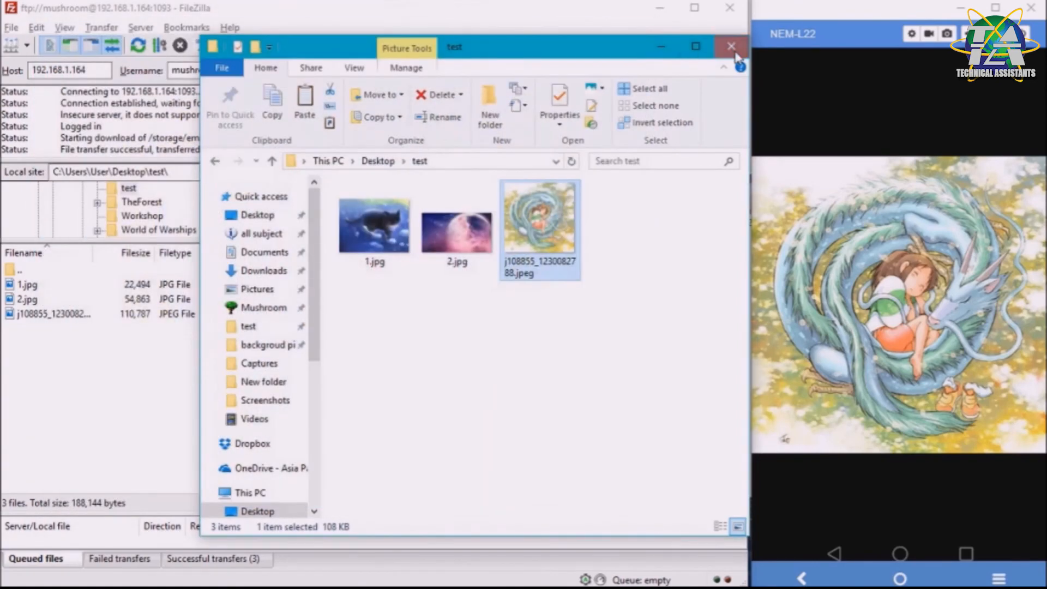
{"action": "left_click", "coordinate": [731, 46]}
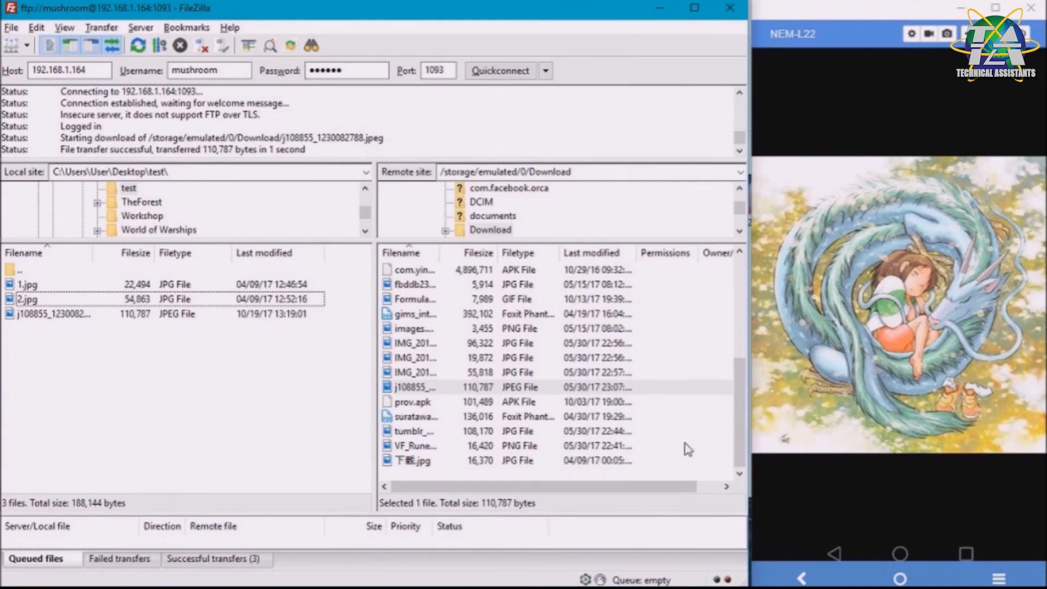
{"action": "mouse_move", "coordinate": [350, 428]}
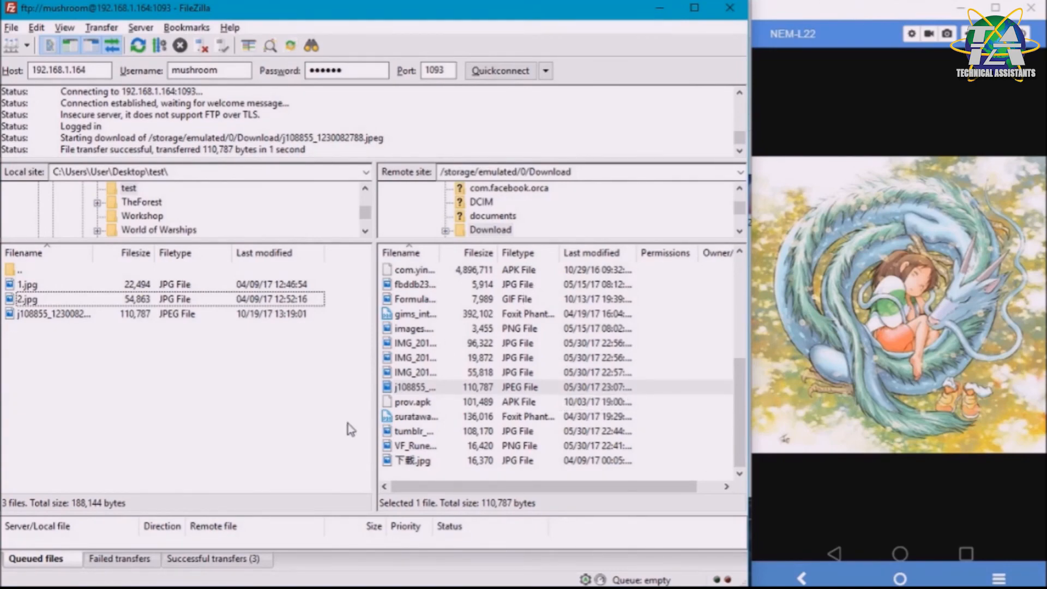
{"action": "mouse_move", "coordinate": [862, 549]}
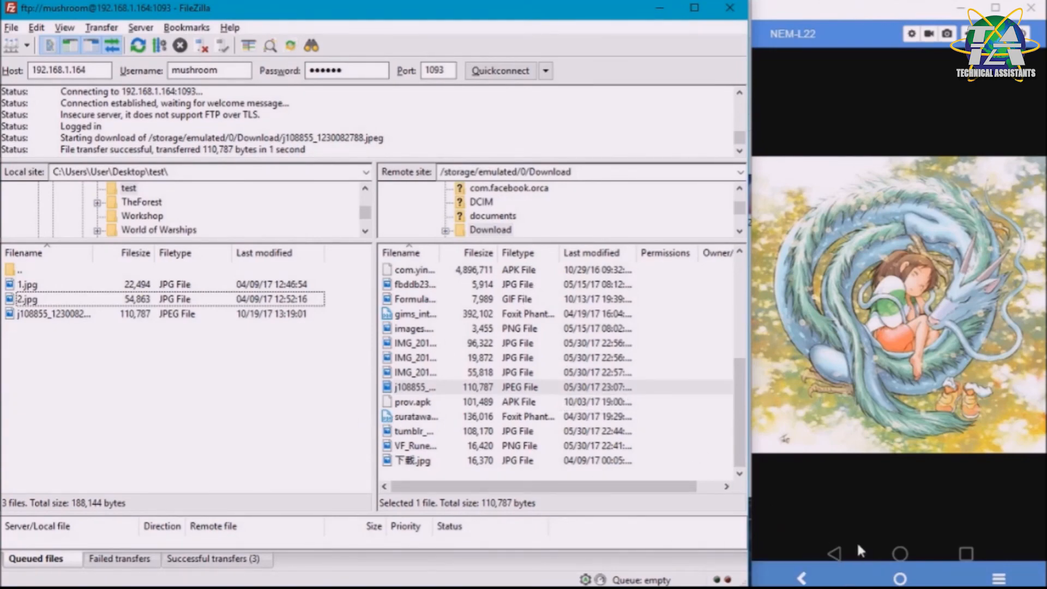